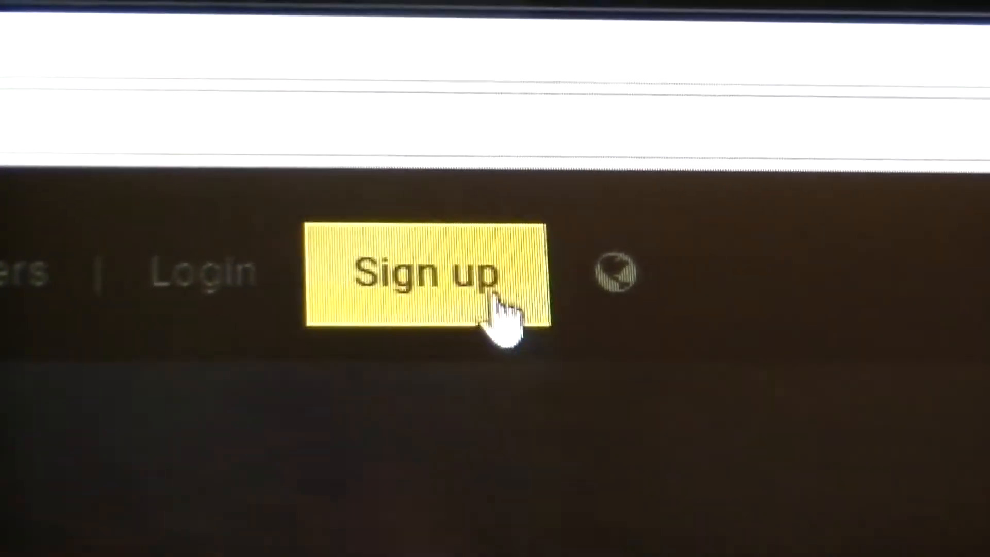
Start a new gigmit account from the header's Sign up button
{"action": "left_click", "coordinate": [423, 274]}
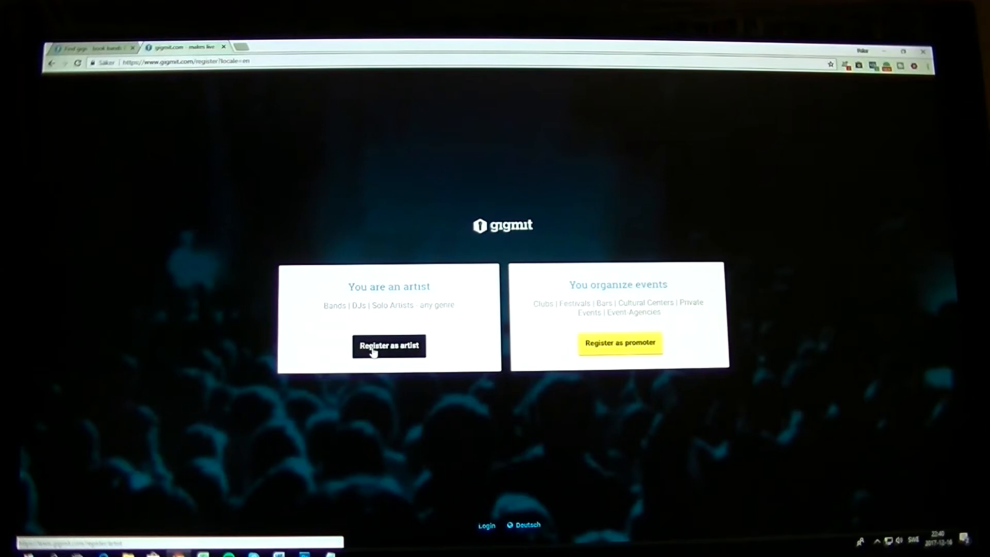
Register as an artist named 'Live at heart all stars' with the category Live Act
{"action": "left_click", "coordinate": [389, 345]}
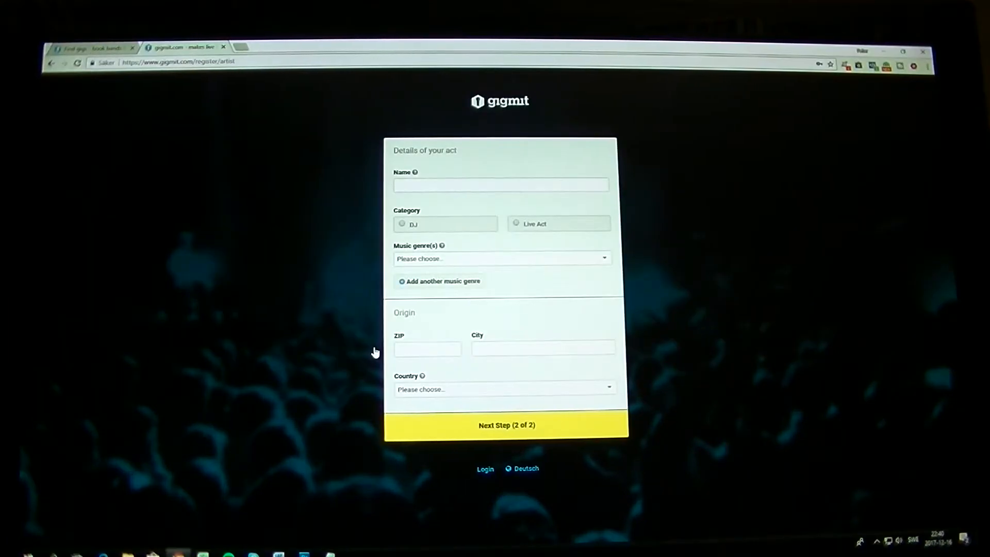
{"action": "type", "text": "Live at heart all stars"}
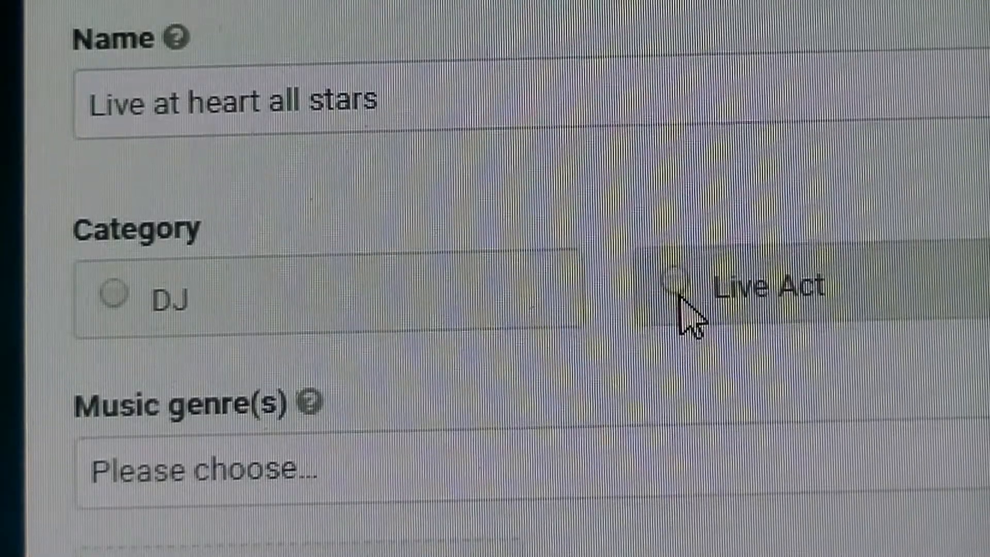
{"action": "left_click", "coordinate": [679, 288]}
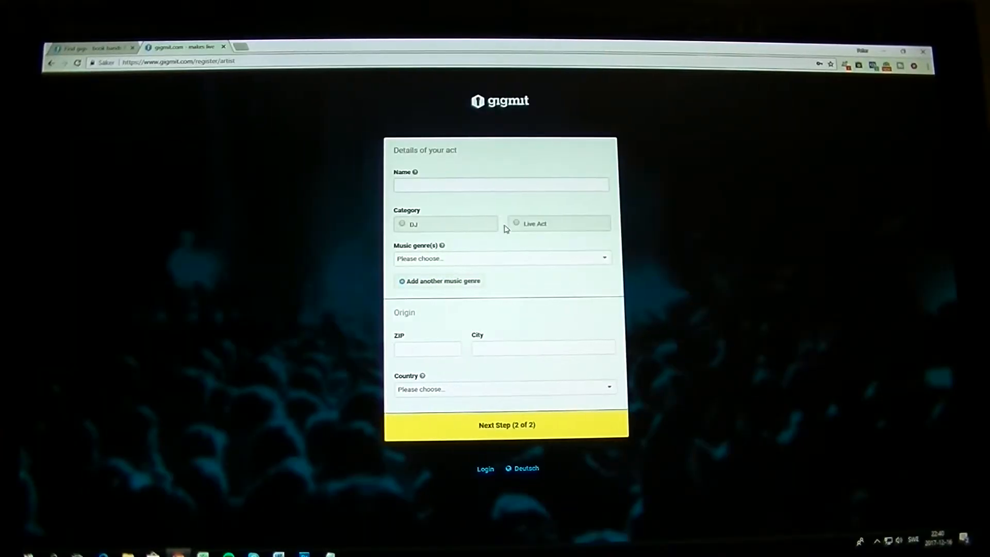
{"action": "mouse_move", "coordinate": [595, 258]}
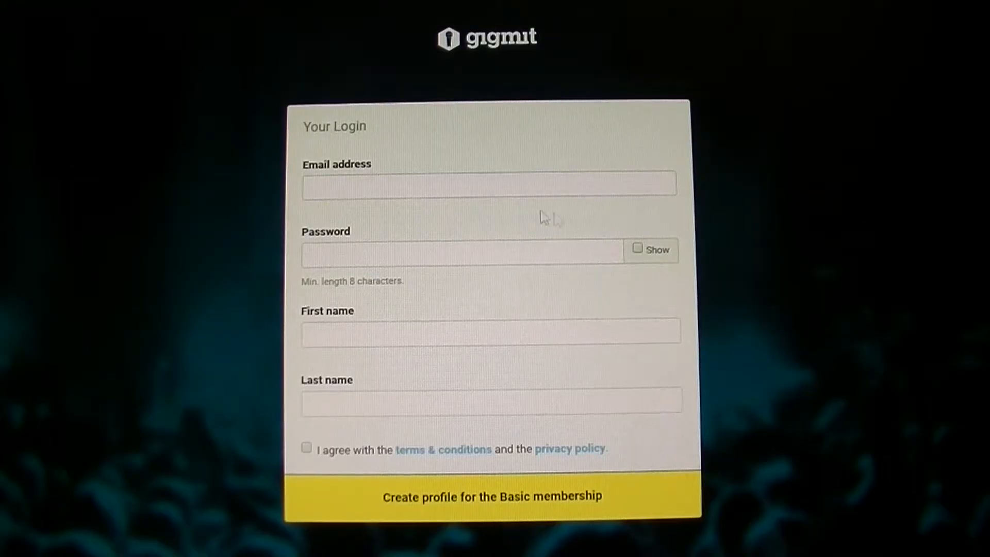
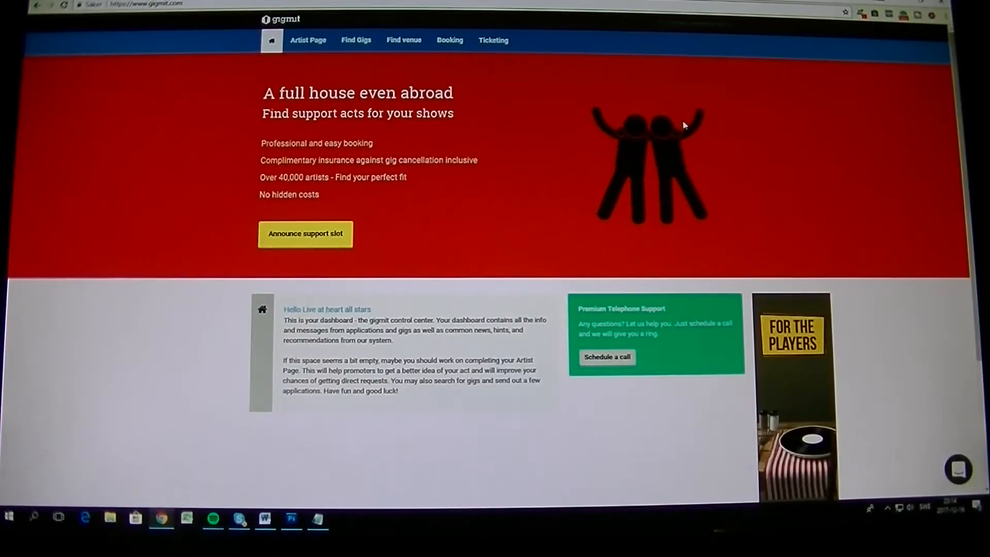
{"action": "mouse_move", "coordinate": [743, 176]}
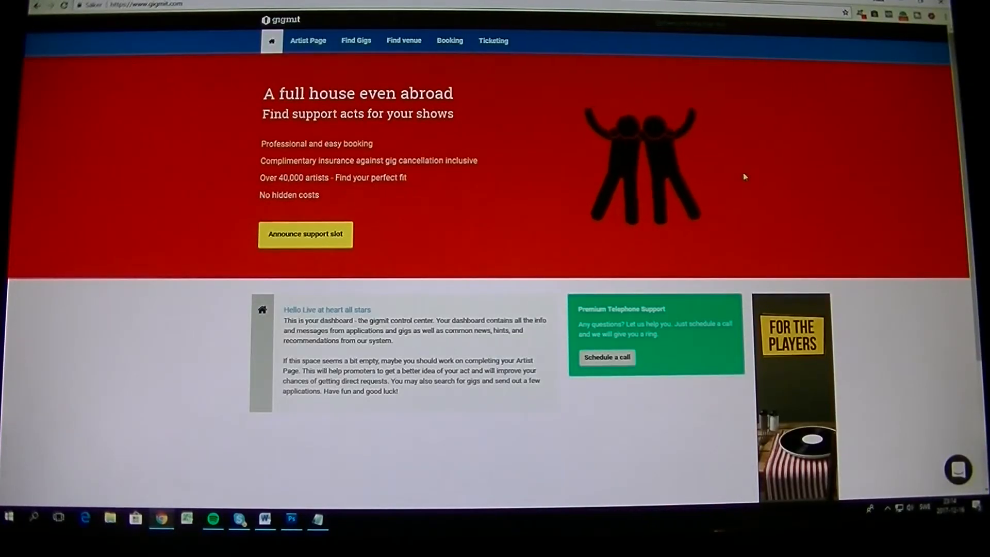
{"action": "mouse_move", "coordinate": [308, 40]}
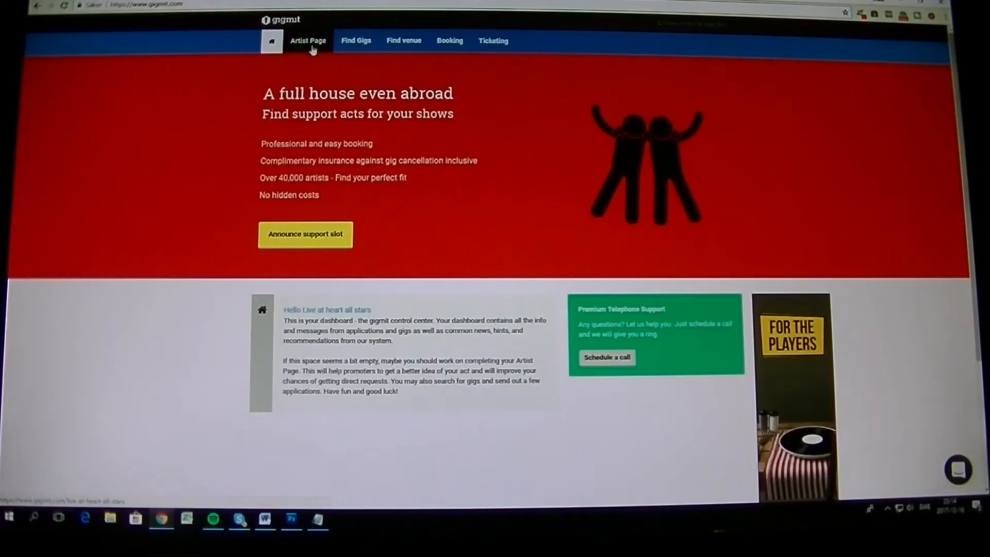
Go to the Artist Page editor from the top navigation
{"action": "left_click", "coordinate": [307, 40]}
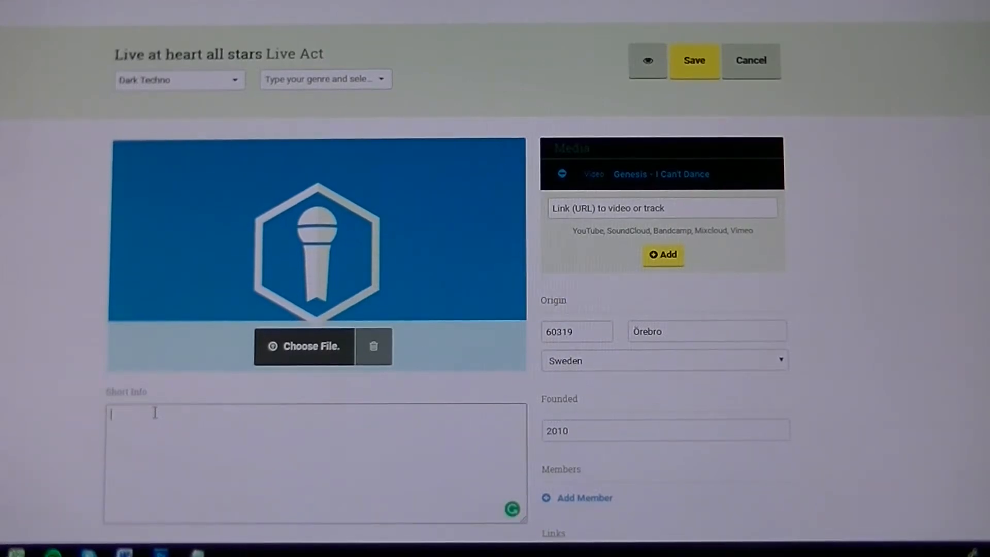
Set the short info to 'hello heklo' and upload a .jpg photo as the header image
{"action": "type", "text": "hello h"}
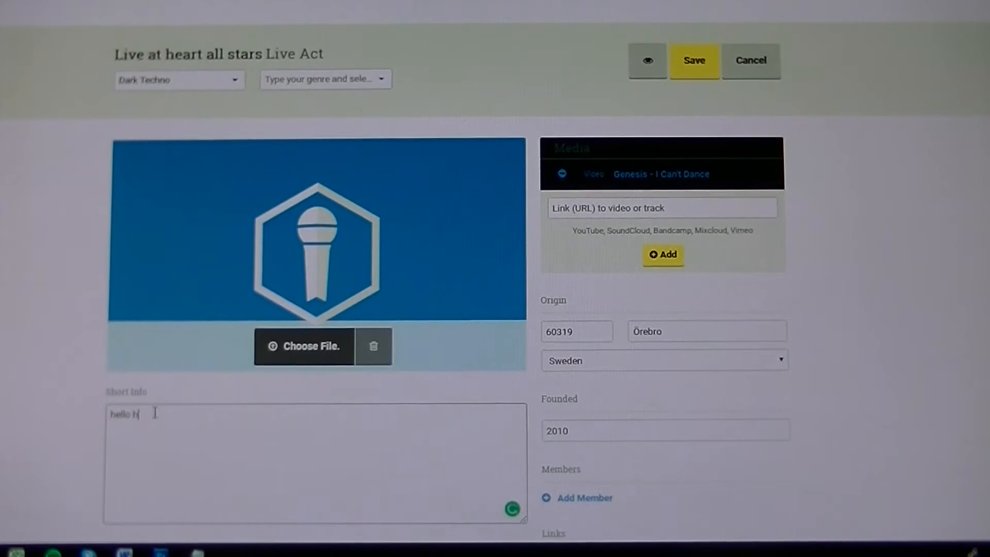
{"action": "type", "text": "eklo"}
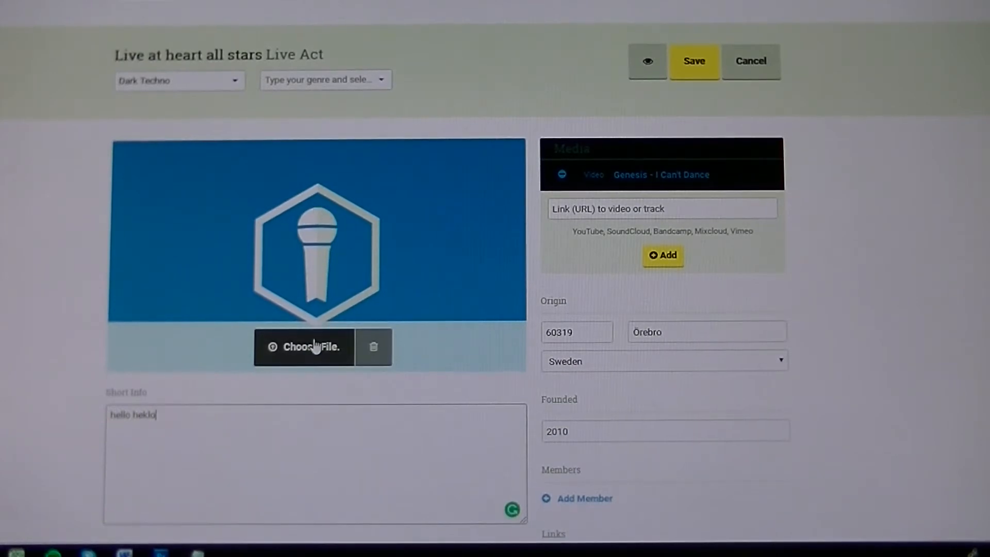
{"action": "left_click", "coordinate": [312, 347]}
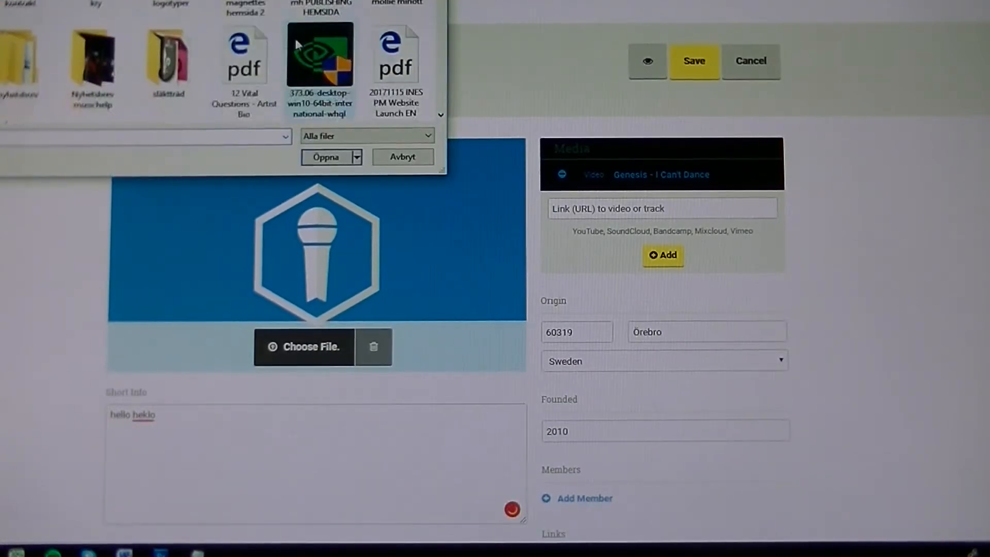
{"action": "left_click", "coordinate": [325, 157]}
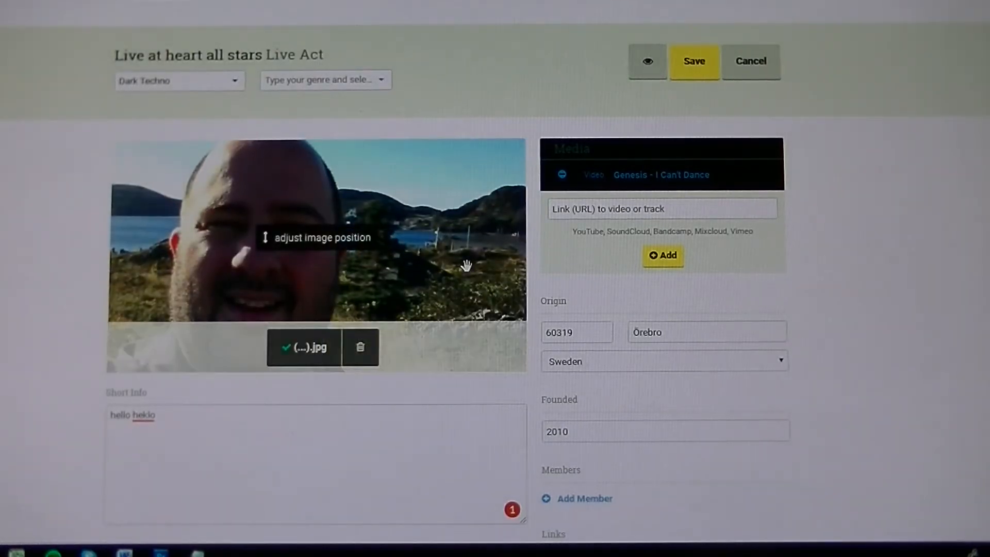
{"action": "mouse_move", "coordinate": [609, 209]}
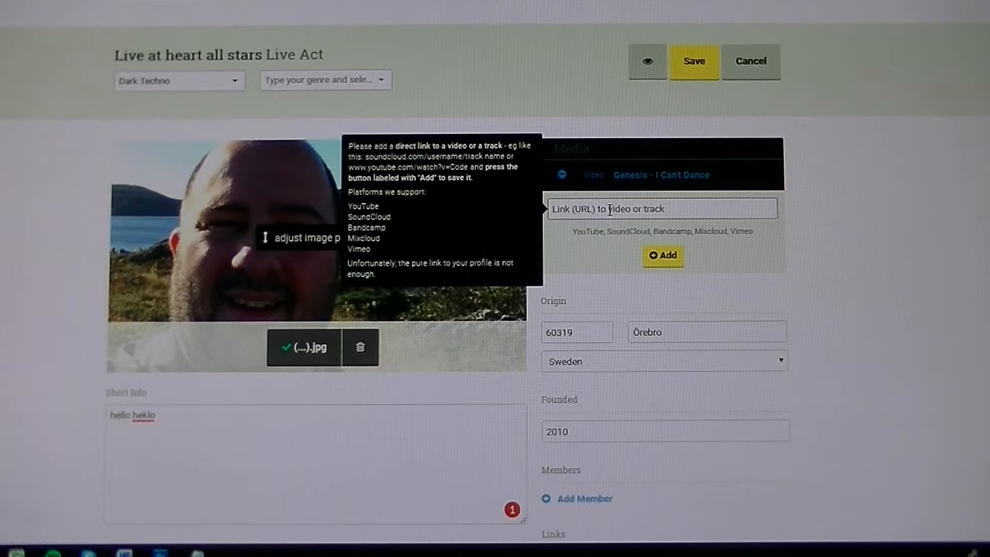
{"action": "mouse_move", "coordinate": [661, 175]}
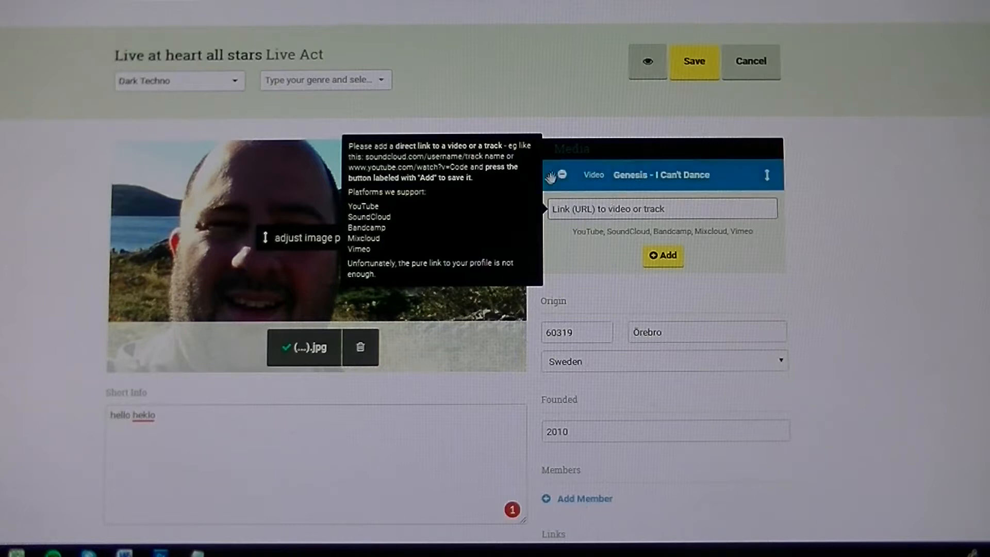
Remove the Genesis – I Can't Dance video and add The Magnettes YouTube link instead
{"action": "left_click", "coordinate": [558, 176]}
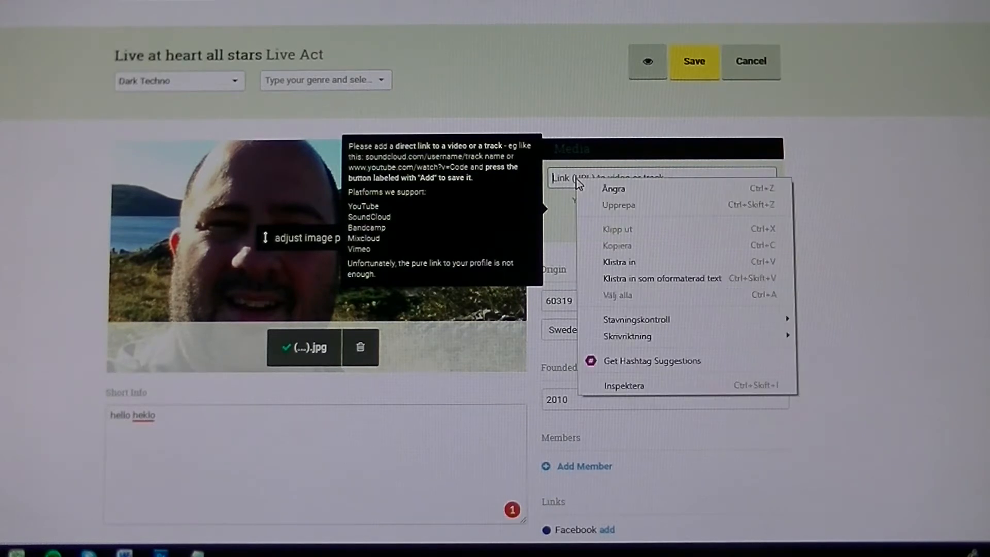
{"action": "left_click", "coordinate": [618, 261]}
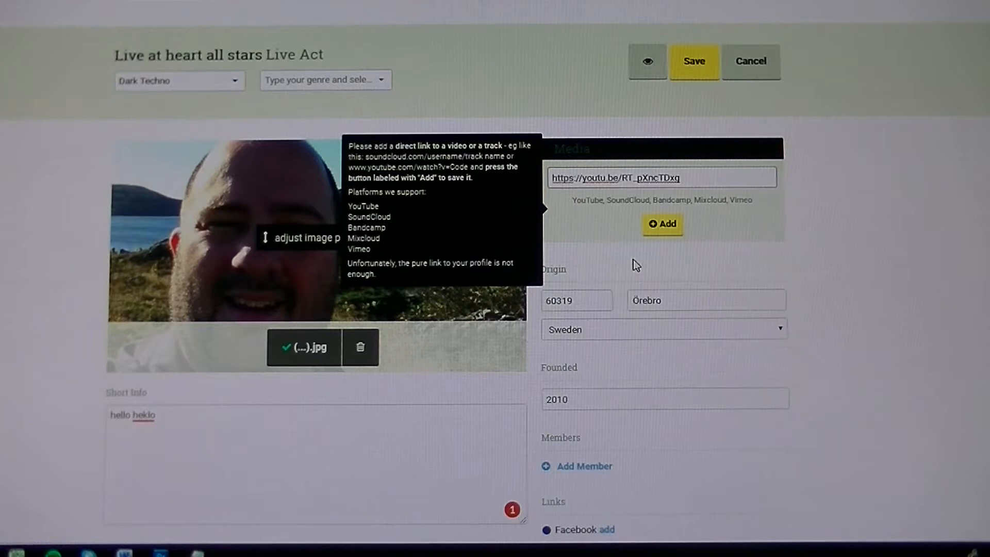
{"action": "left_click", "coordinate": [662, 224]}
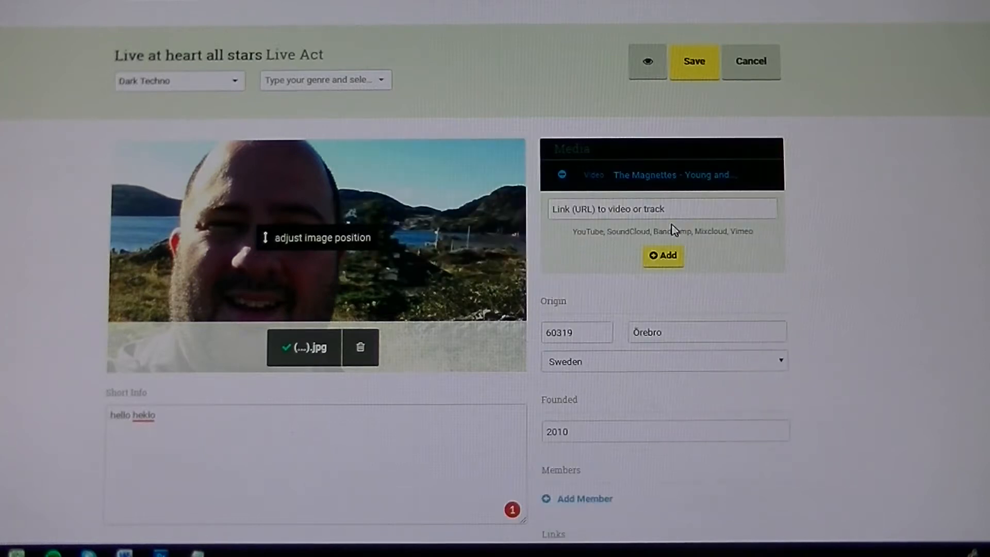
{"action": "mouse_move", "coordinate": [738, 291]}
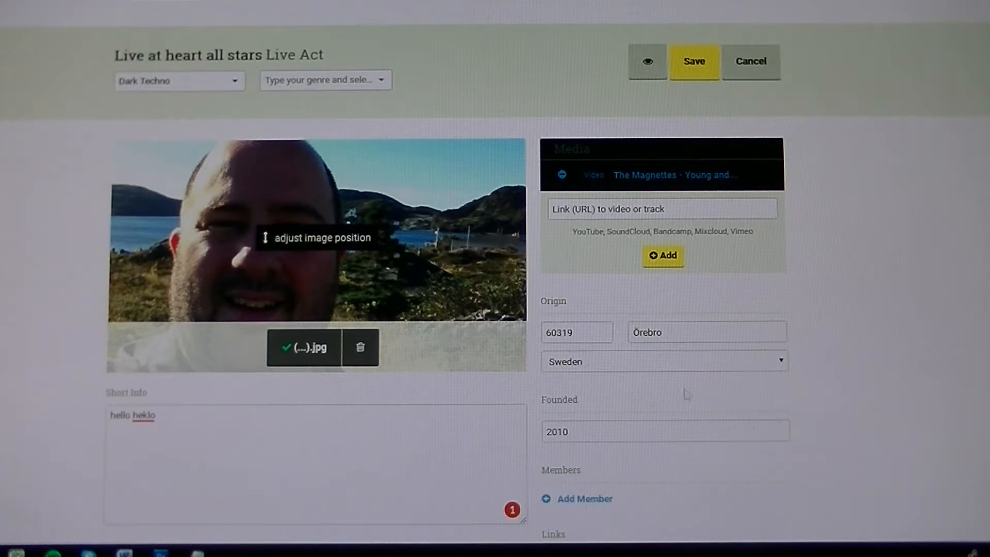
{"action": "left_click", "coordinate": [662, 431]}
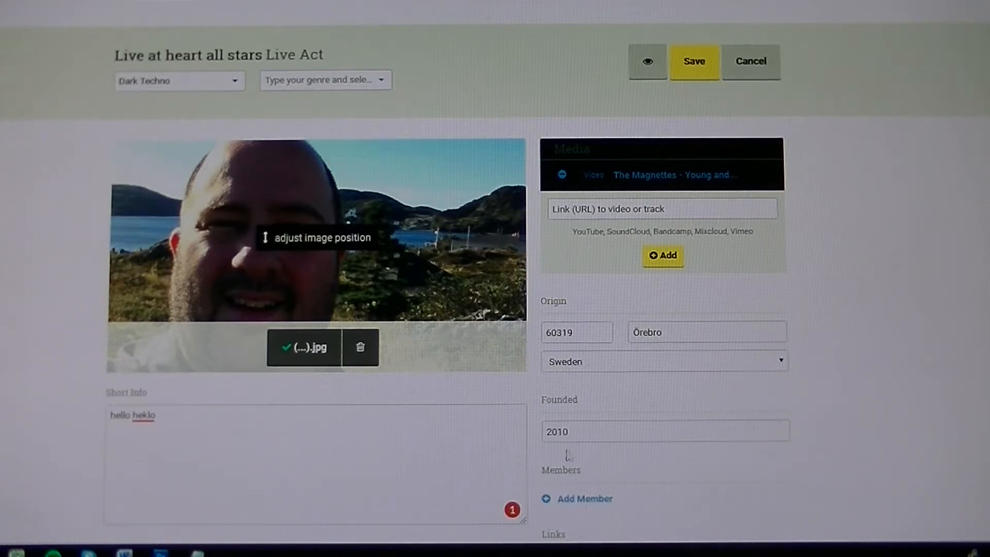
Add a Facebook link field and an extra custom link row in the Links section
{"action": "scroll", "scroll_direction": "down", "scroll_amount": 3}
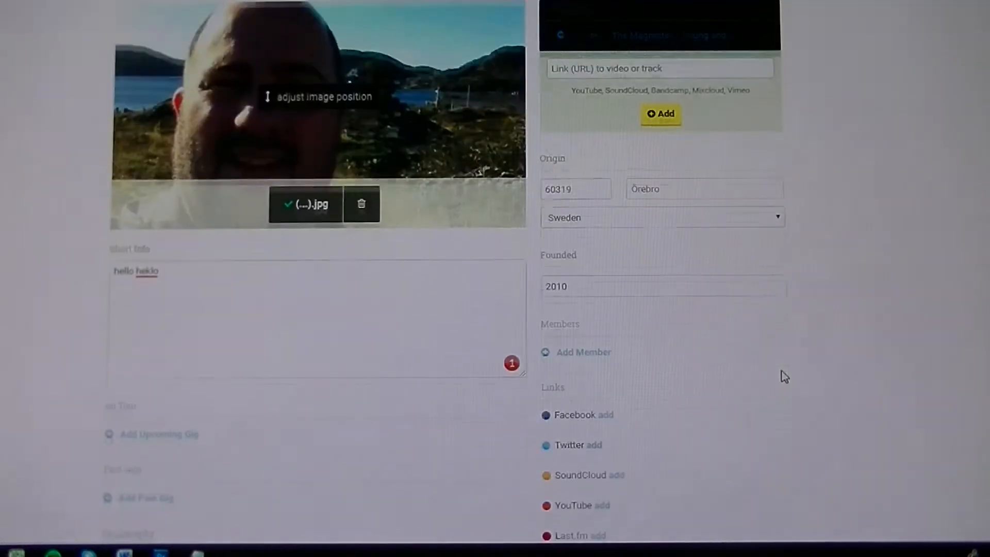
{"action": "scroll", "scroll_direction": "down", "scroll_amount": 3}
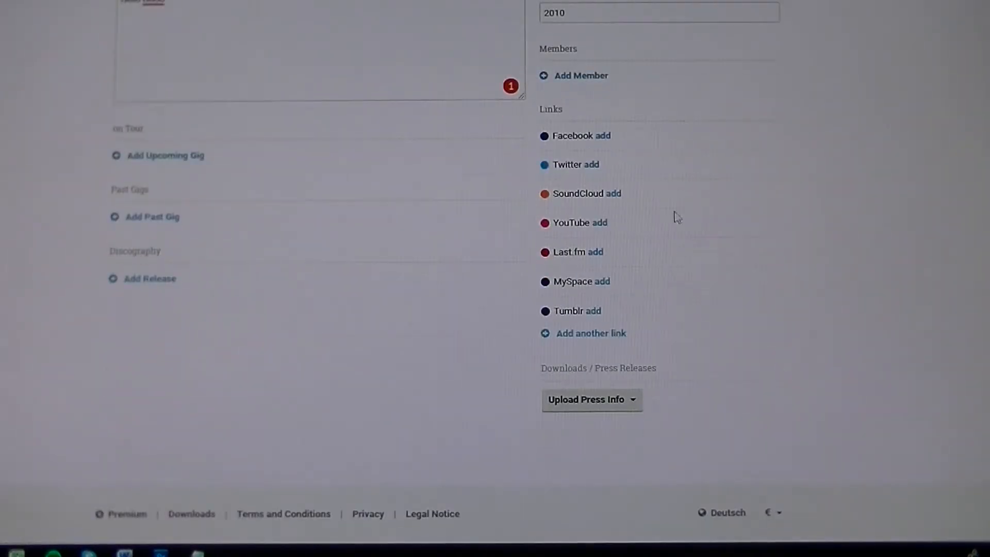
{"action": "mouse_move", "coordinate": [603, 137]}
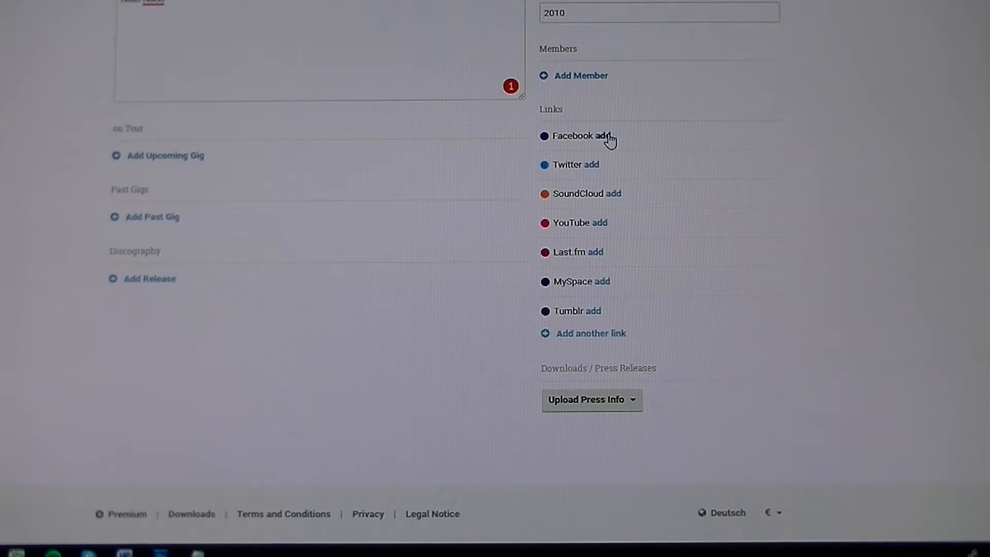
{"action": "left_click", "coordinate": [601, 135]}
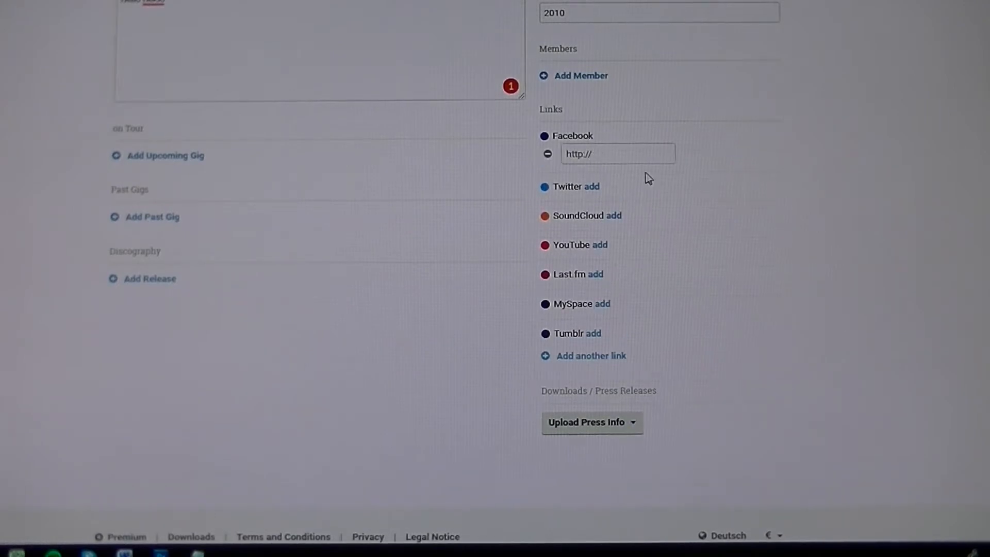
{"action": "mouse_move", "coordinate": [637, 230]}
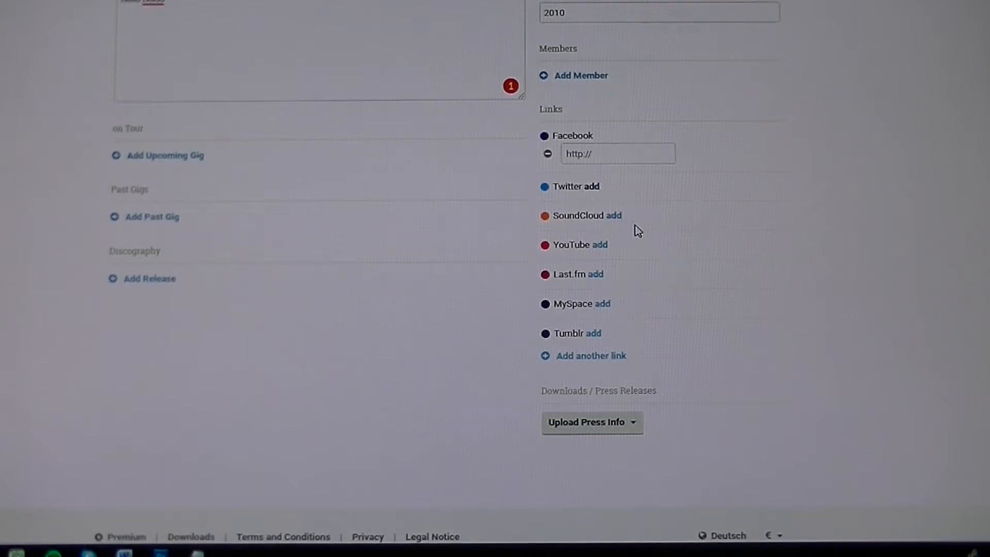
{"action": "mouse_move", "coordinate": [611, 280]}
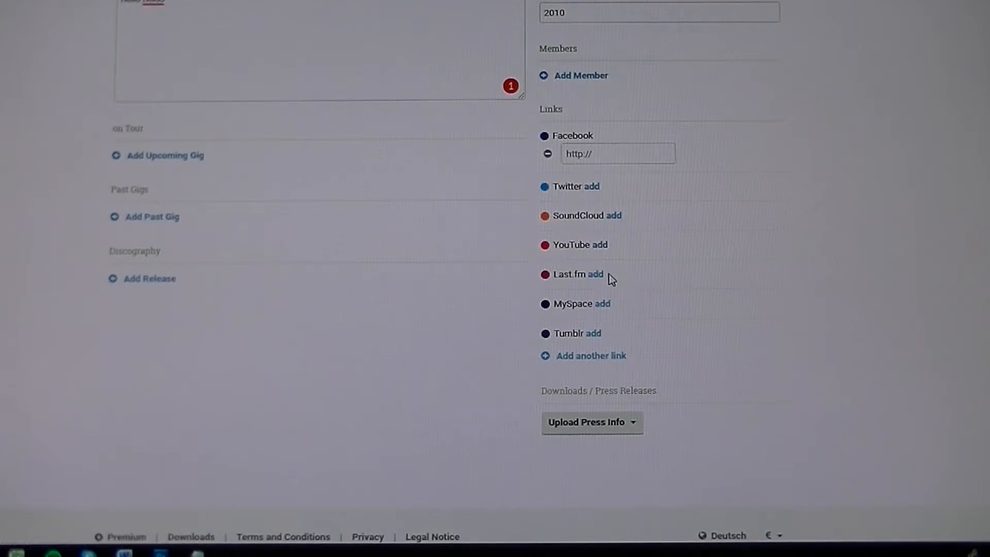
{"action": "mouse_move", "coordinate": [617, 284]}
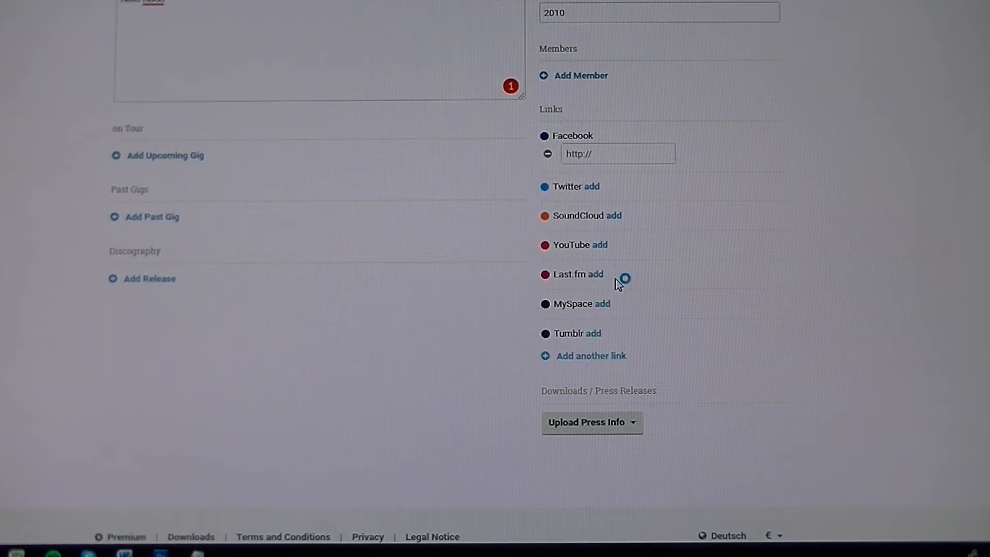
{"action": "mouse_move", "coordinate": [532, 358]}
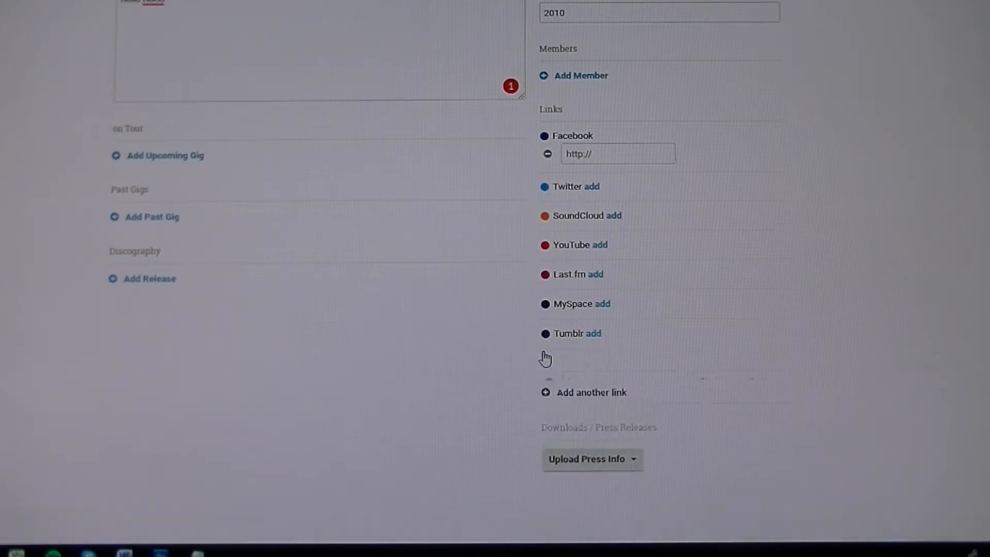
{"action": "left_click", "coordinate": [591, 392]}
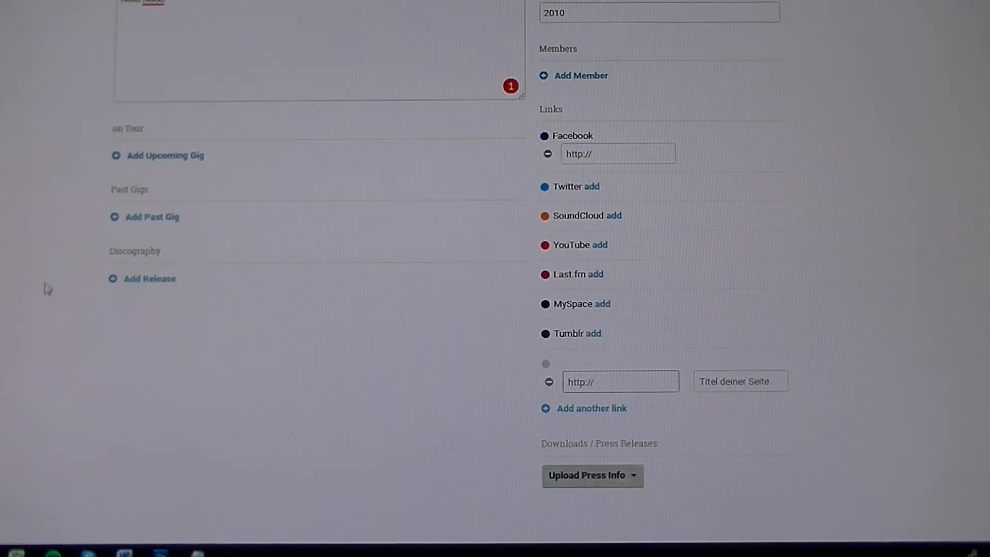
{"action": "mouse_move", "coordinate": [122, 297]}
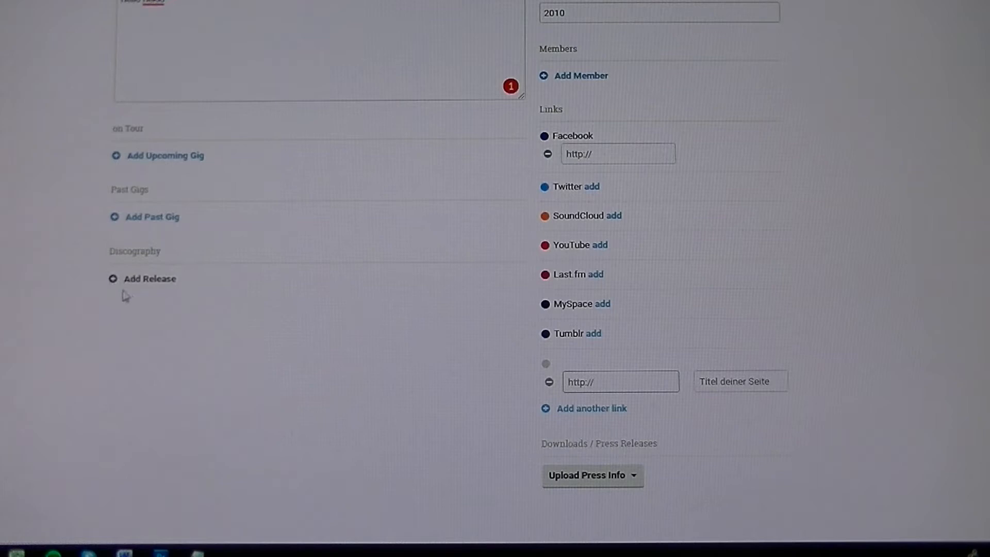
{"action": "mouse_move", "coordinate": [123, 290]}
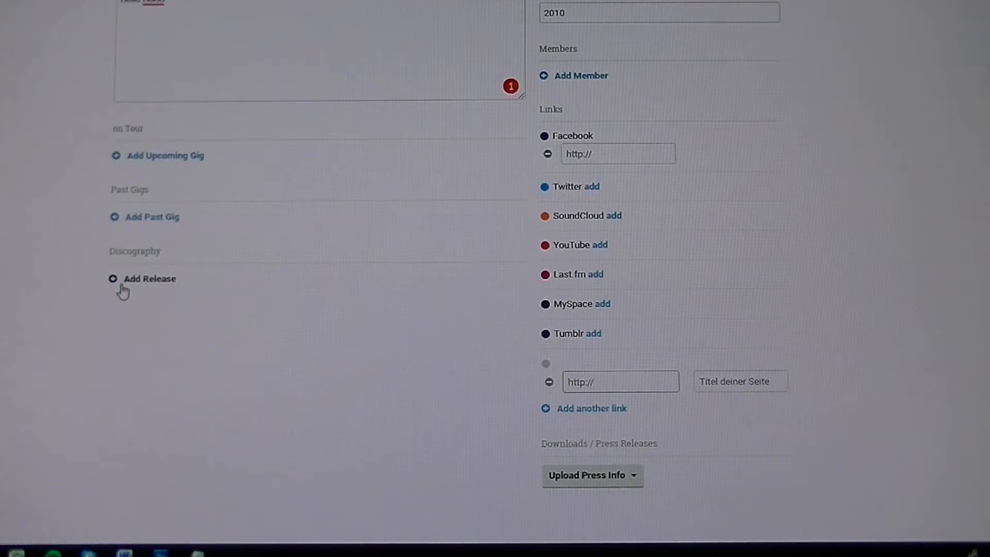
{"action": "mouse_move", "coordinate": [147, 222]}
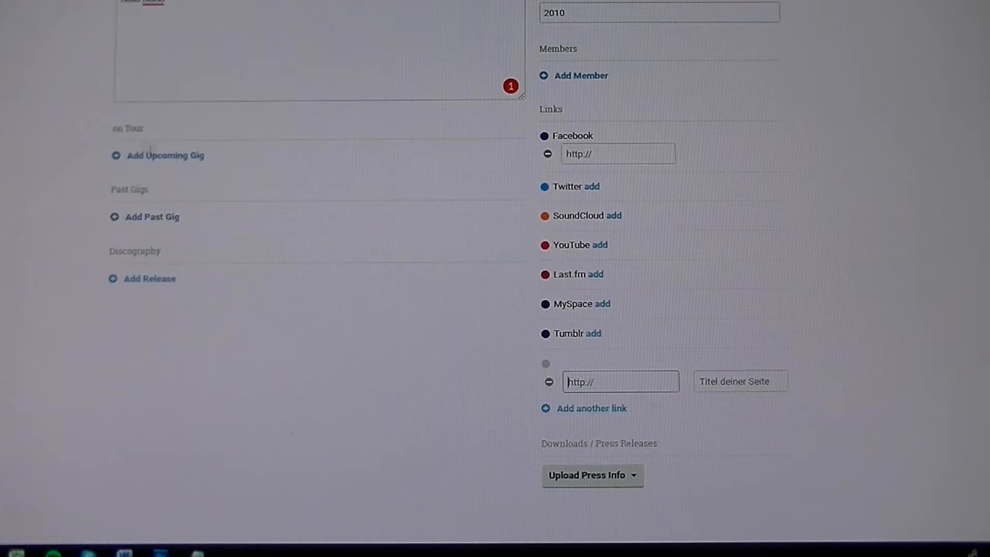
{"action": "mouse_move", "coordinate": [176, 186]}
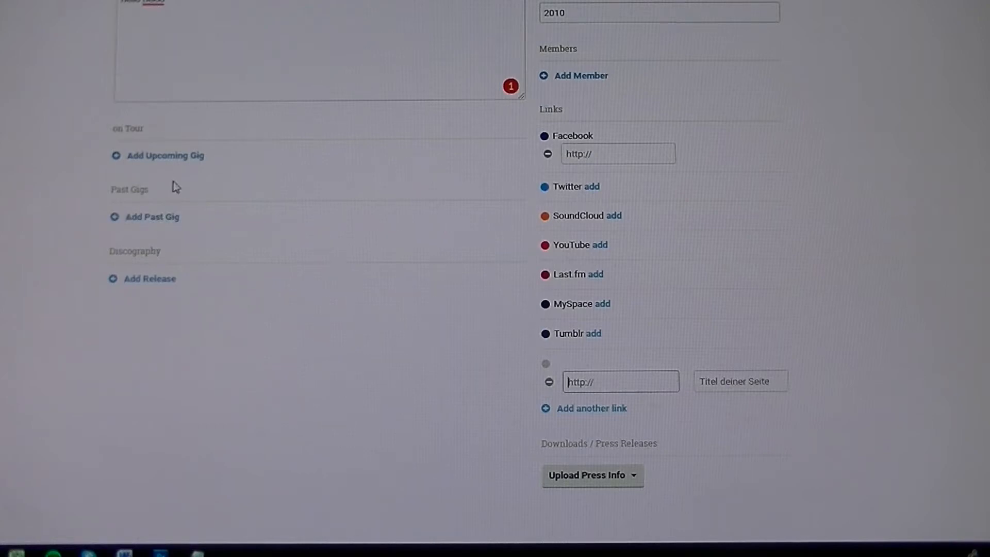
{"action": "scroll", "scroll_direction": "up", "scroll_amount": 3}
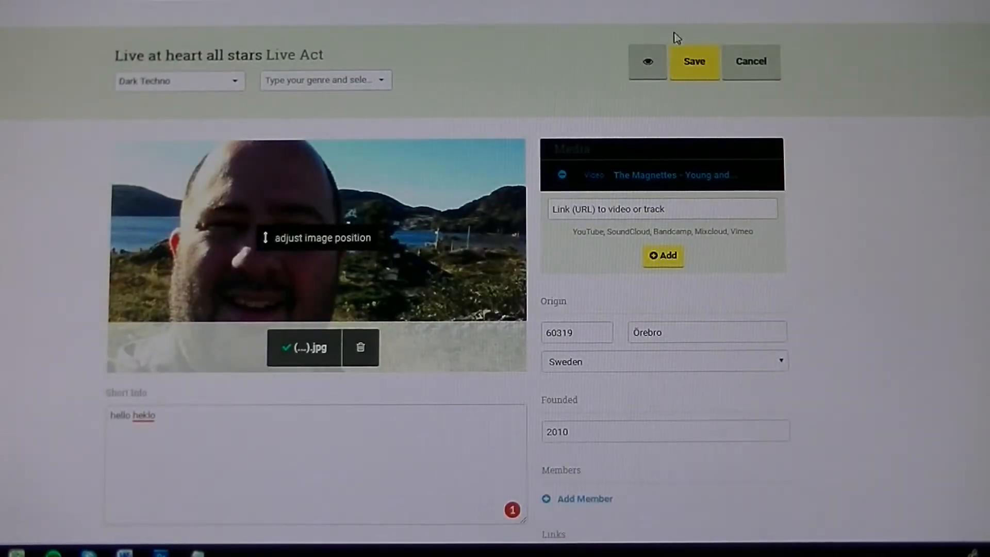
Save the artist profile and decline the 'Share it?' prompt
{"action": "left_click", "coordinate": [694, 60]}
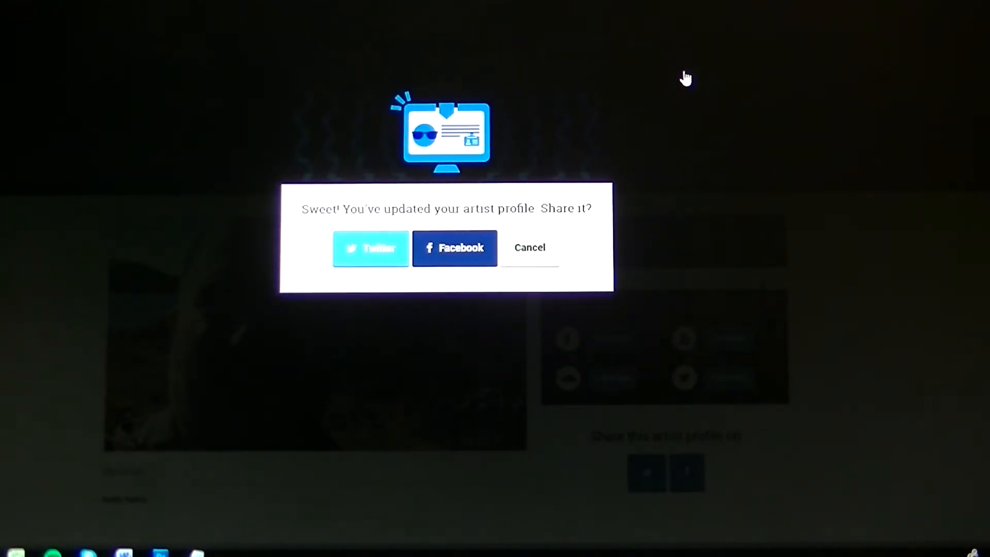
{"action": "mouse_move", "coordinate": [459, 172]}
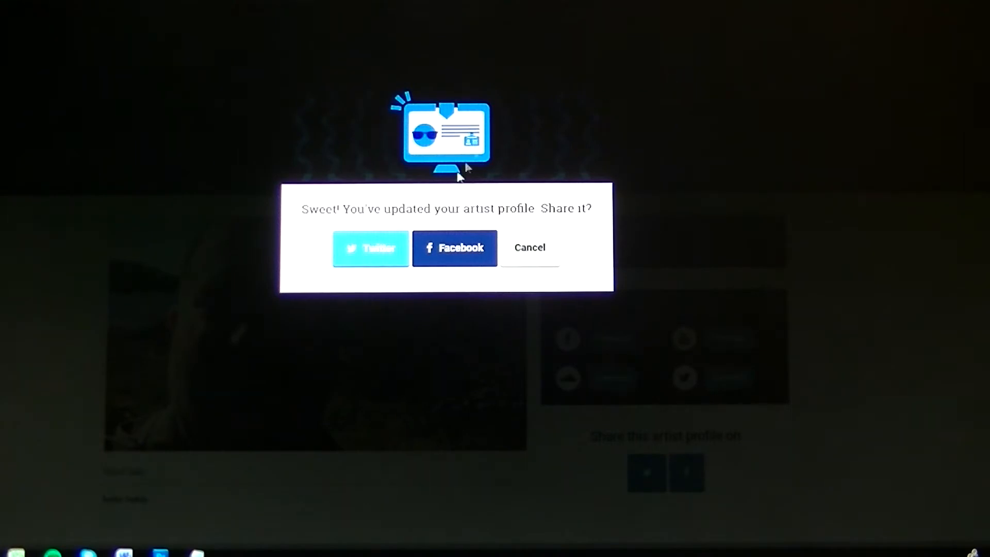
{"action": "mouse_move", "coordinate": [511, 303]}
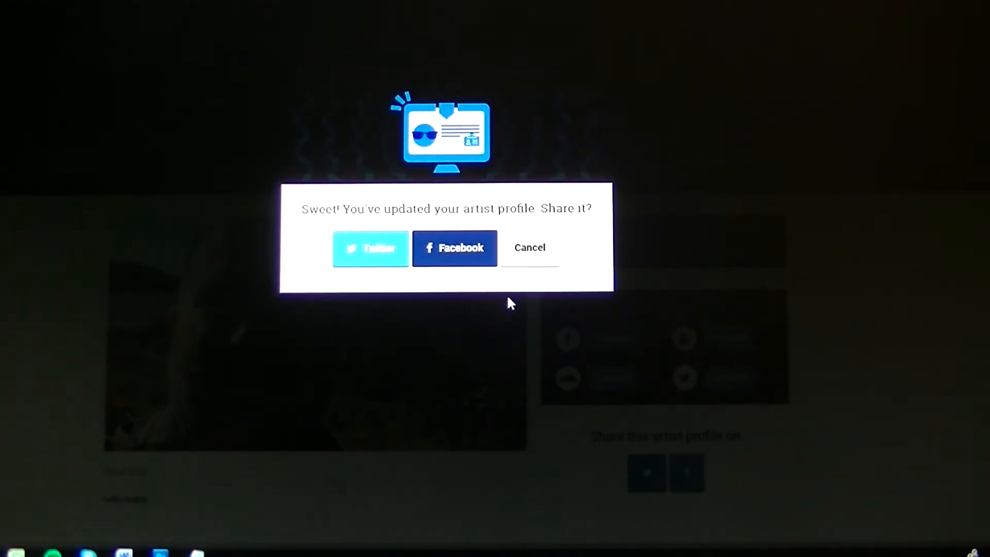
{"action": "mouse_move", "coordinate": [532, 255]}
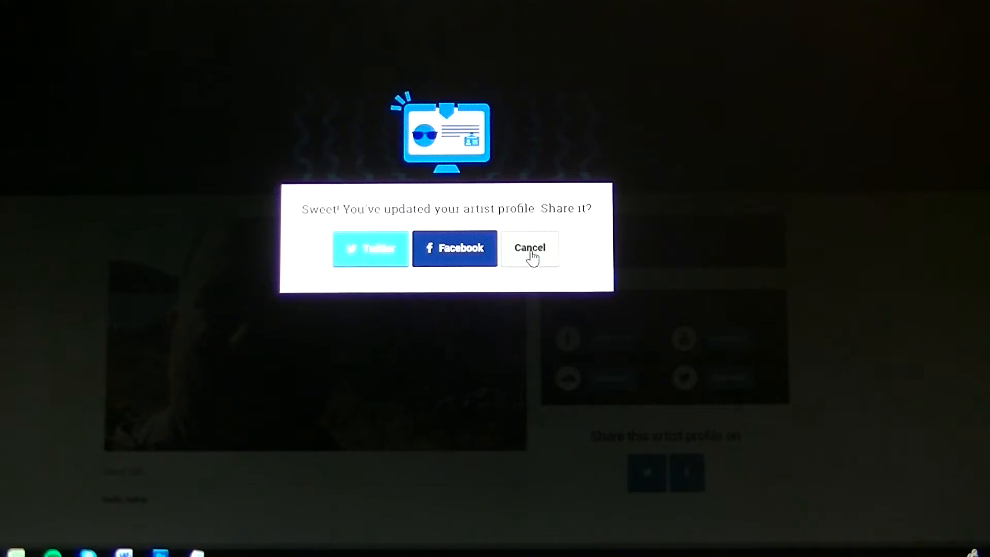
{"action": "left_click", "coordinate": [529, 247]}
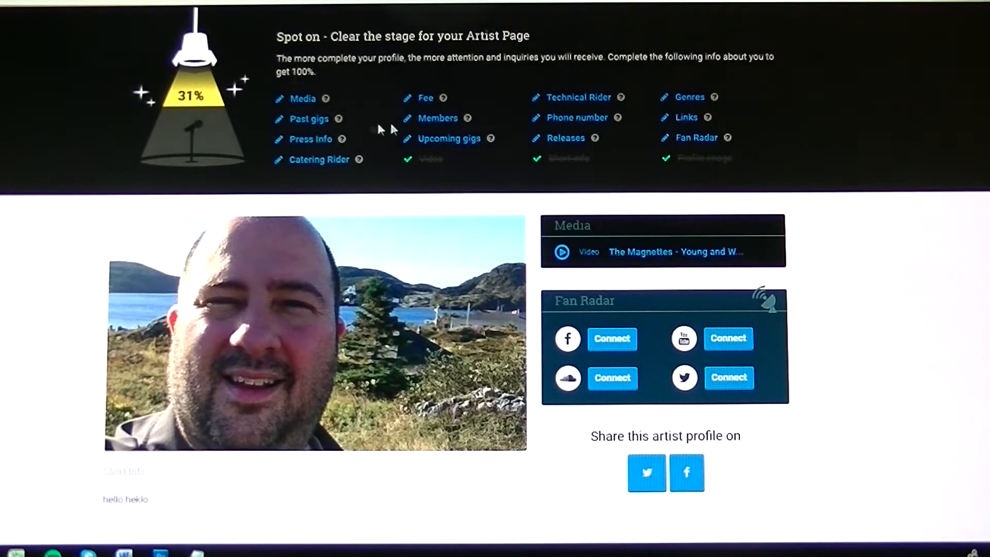
{"action": "mouse_move", "coordinate": [842, 122]}
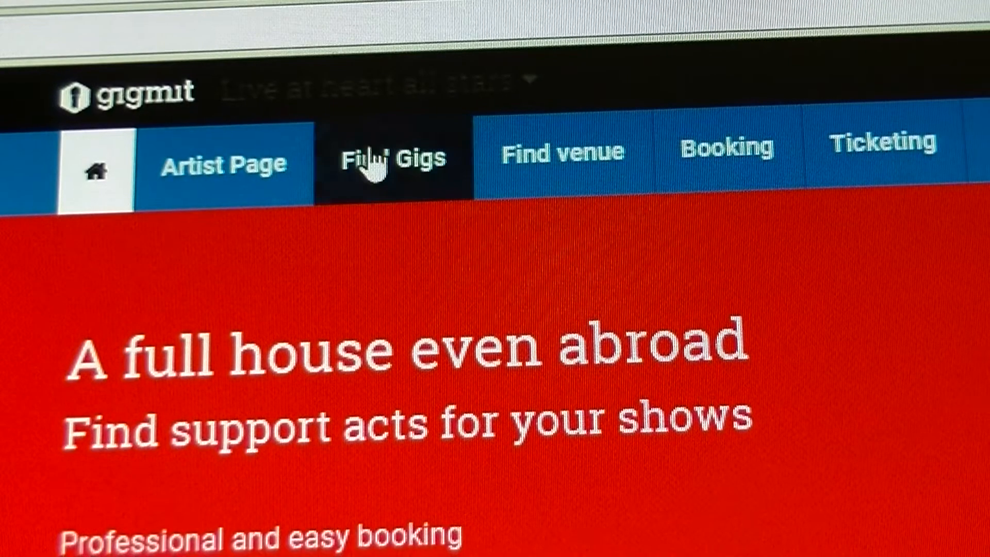
Search Find Gigs for the term 'Heart', listing Live at Heart and Heavy Metal Heart Festival 2018
{"action": "left_click", "coordinate": [391, 157]}
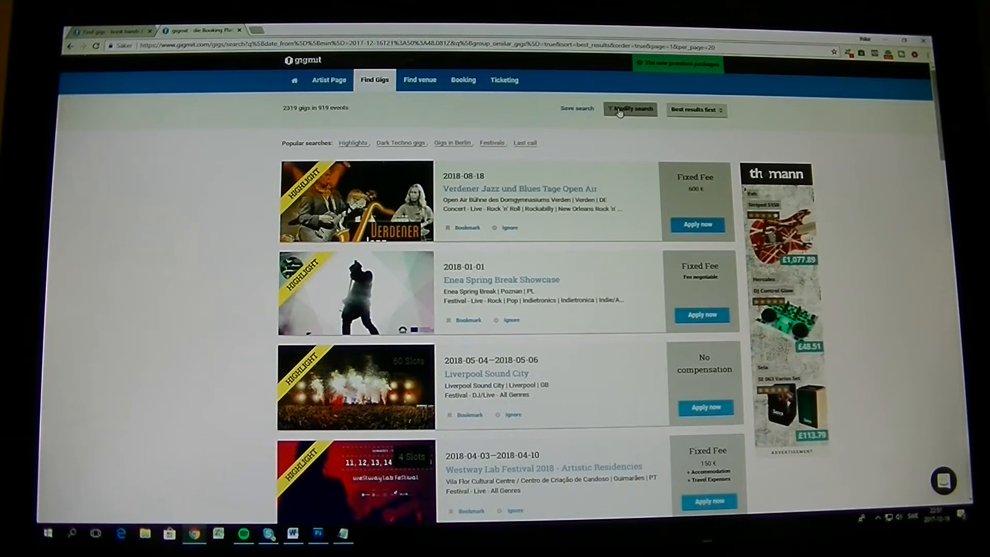
{"action": "left_click", "coordinate": [629, 109]}
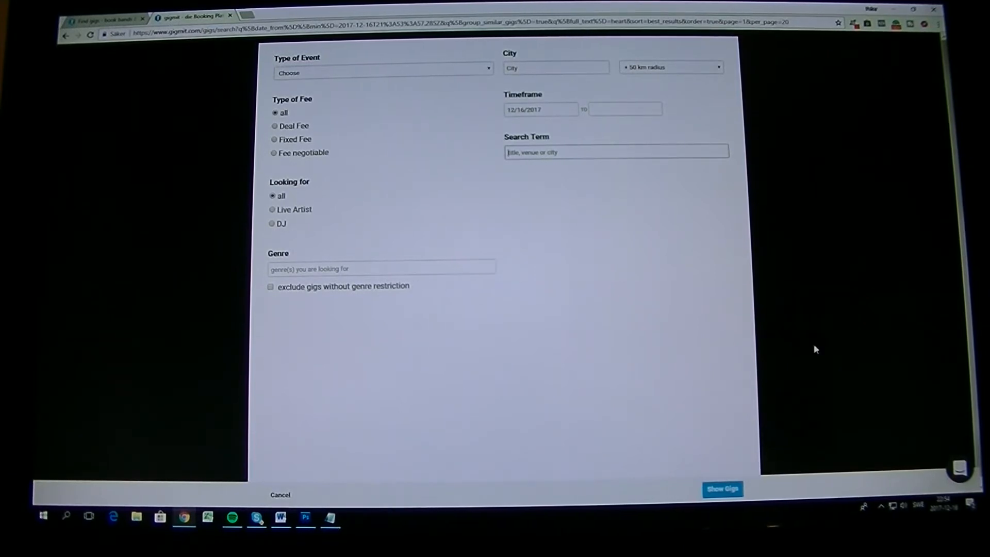
{"action": "mouse_move", "coordinate": [627, 301]}
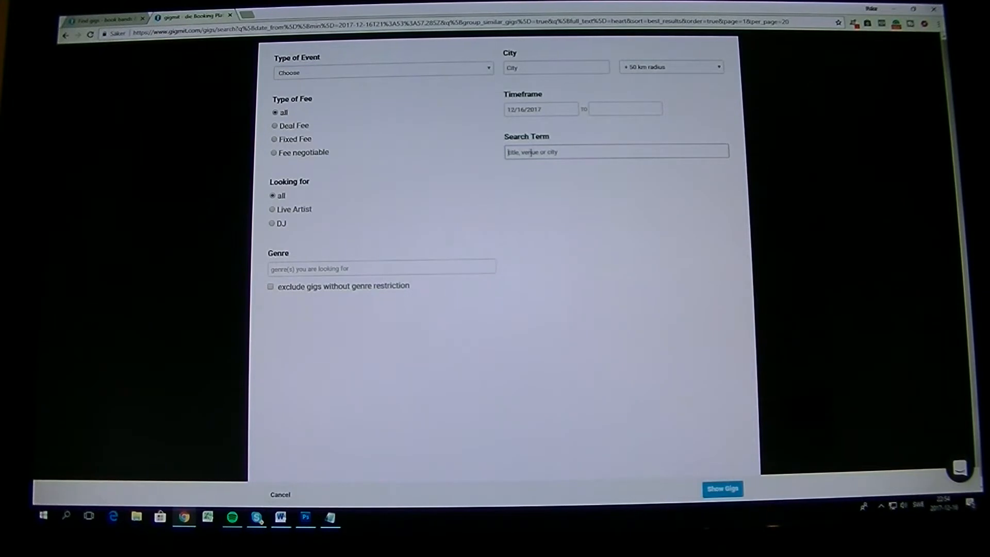
{"action": "type", "text": "Hear"}
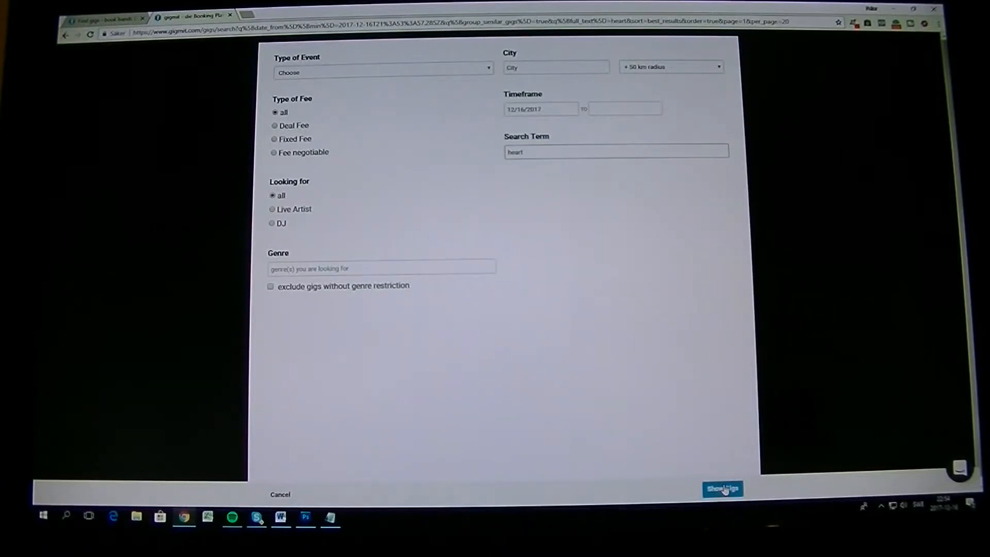
{"action": "left_click", "coordinate": [722, 488]}
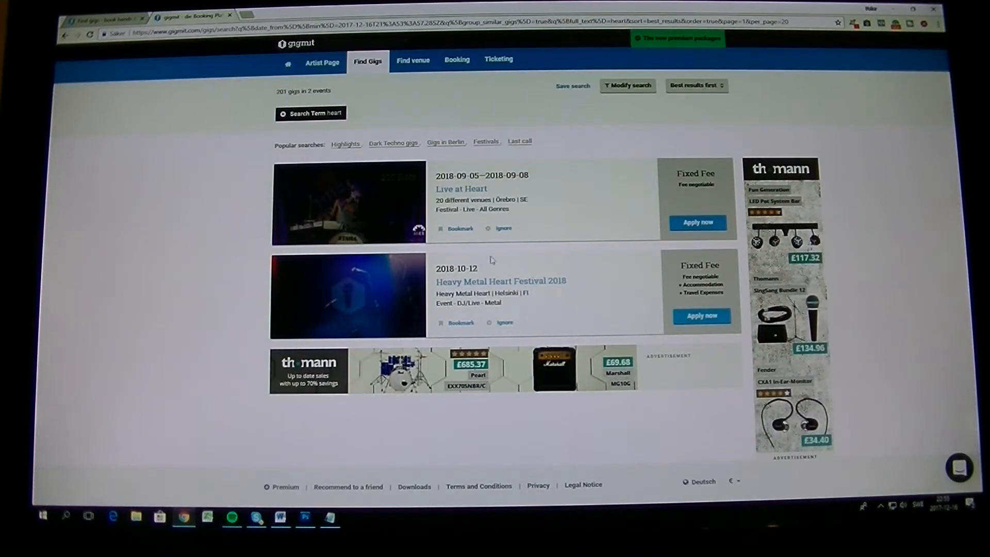
{"action": "mouse_move", "coordinate": [461, 189]}
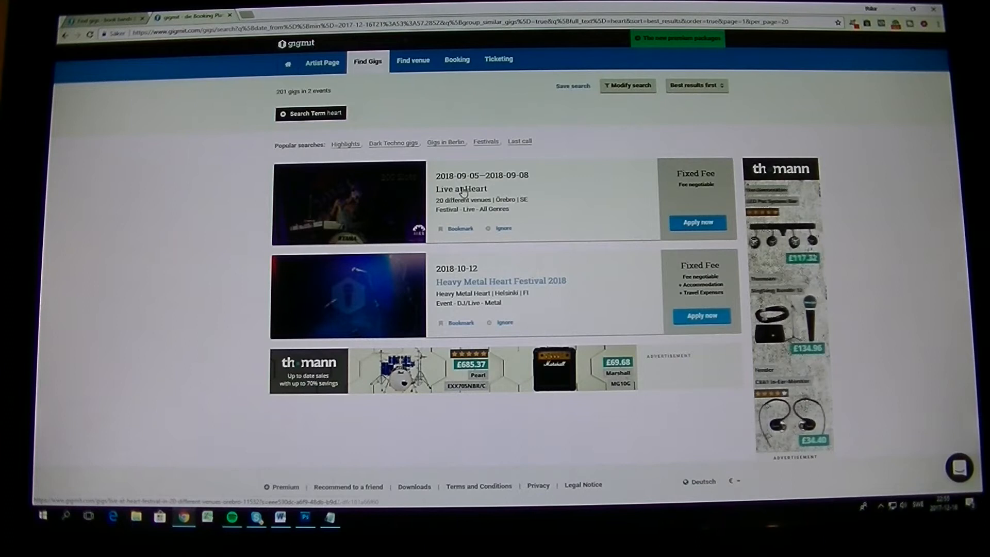
Open the Live at Heart festival listing, leading to the Premium plans overview
{"action": "left_click", "coordinate": [460, 189]}
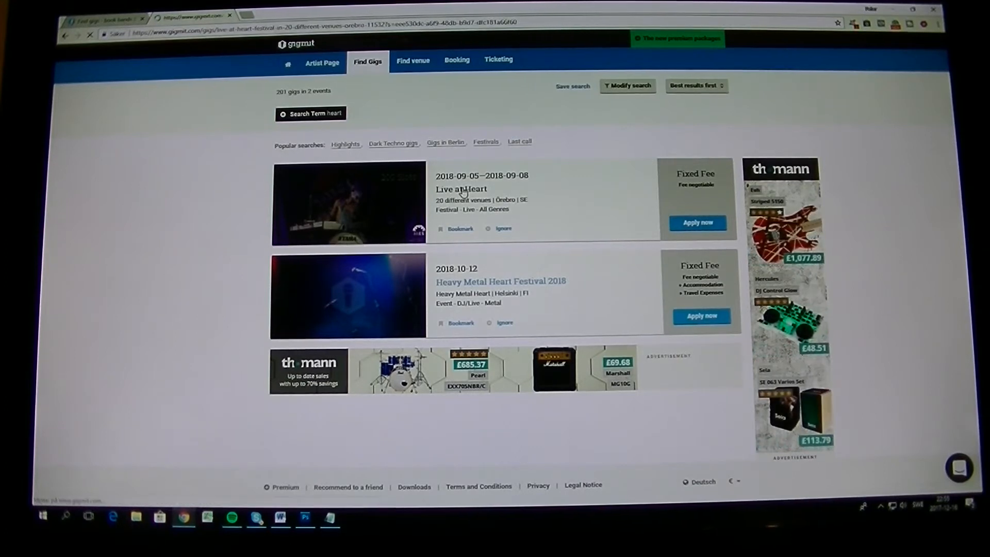
{"action": "left_click", "coordinate": [461, 189]}
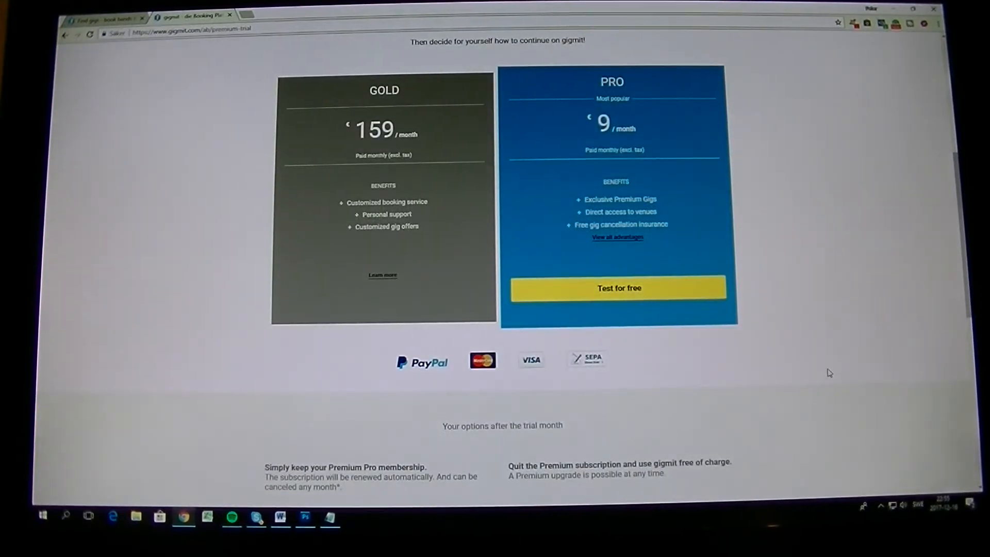
{"action": "mouse_move", "coordinate": [407, 94]}
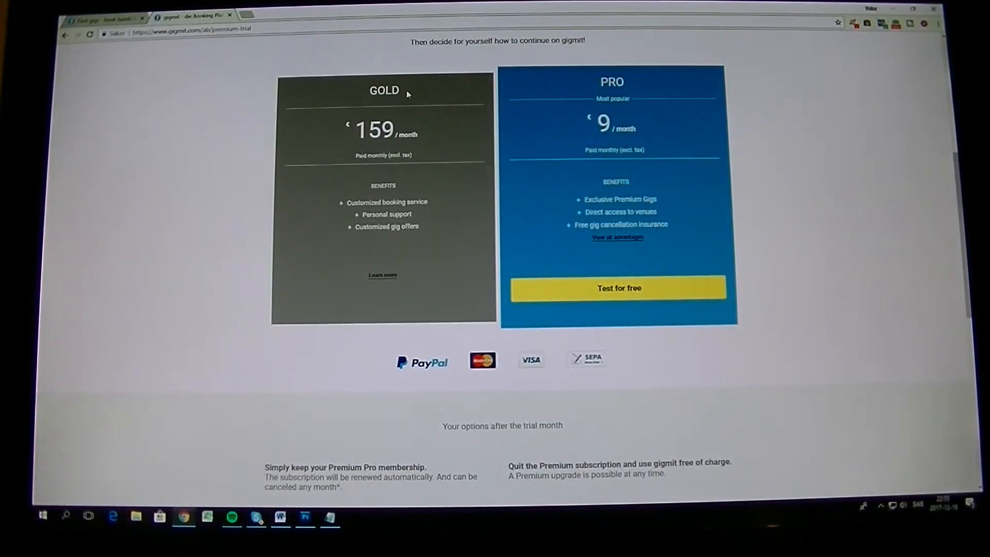
{"action": "mouse_move", "coordinate": [836, 203]}
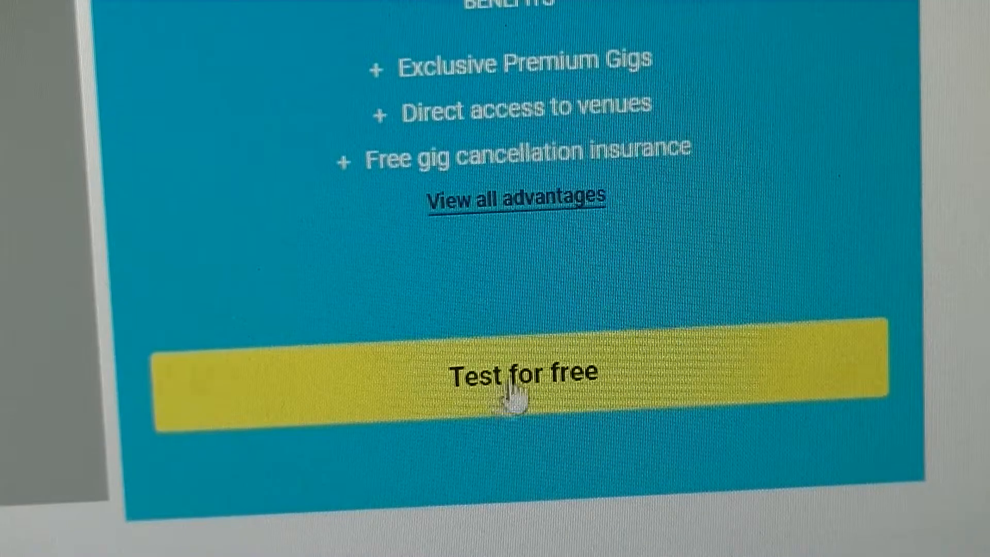
Start the free Premium Pro trial and review the €0.00 checkout's payment and billing sections
{"action": "left_click", "coordinate": [514, 375]}
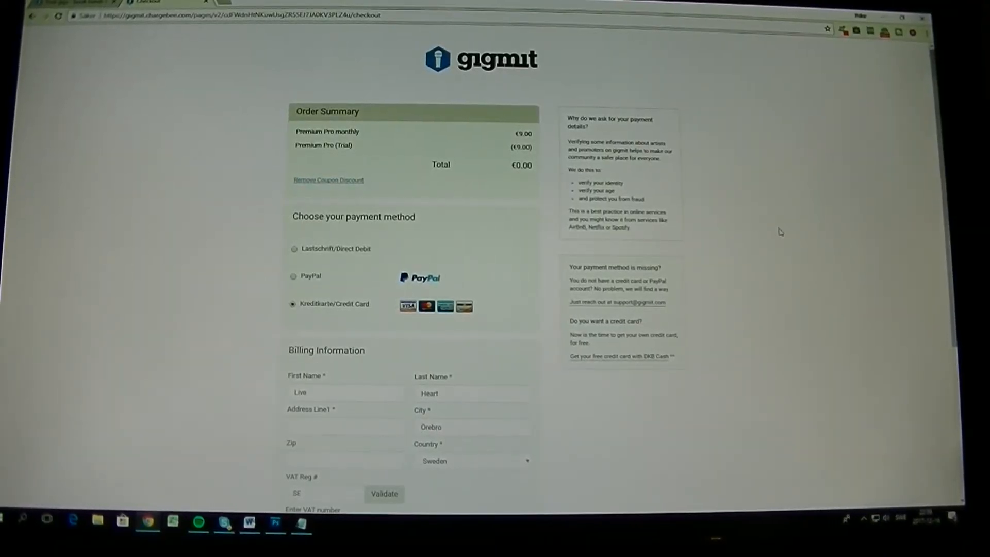
{"action": "mouse_move", "coordinate": [535, 182]}
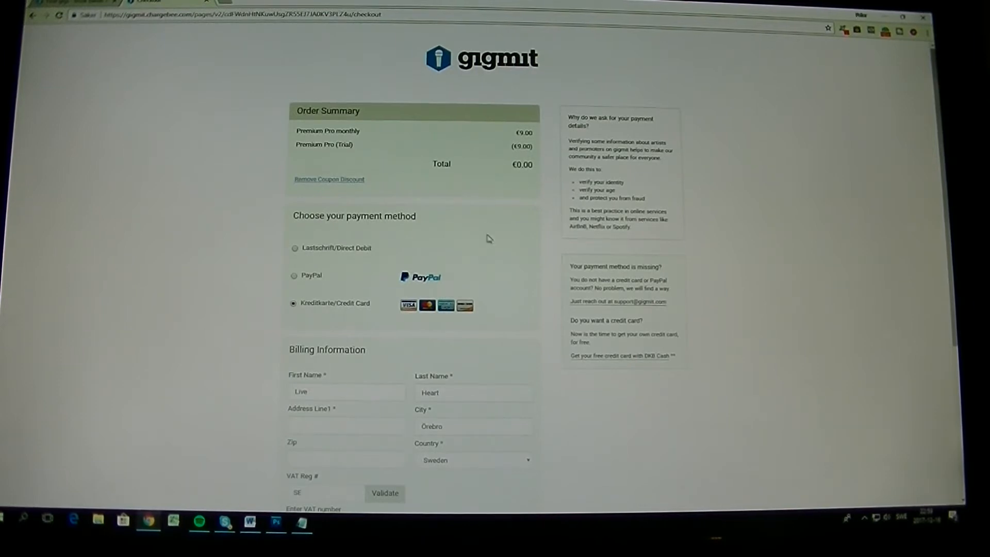
{"action": "scroll", "scroll_direction": "down", "scroll_amount": 3}
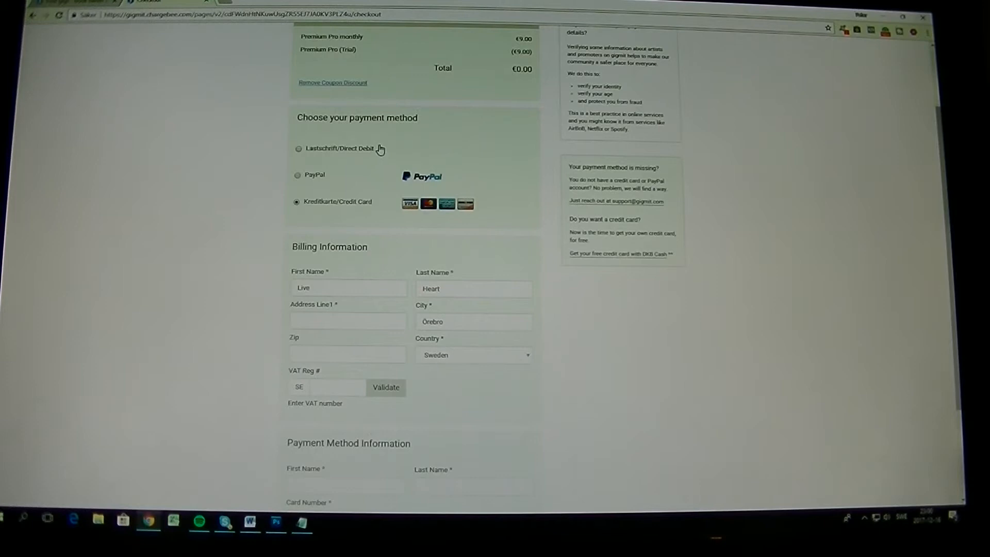
{"action": "scroll", "scroll_direction": "down", "scroll_amount": 3}
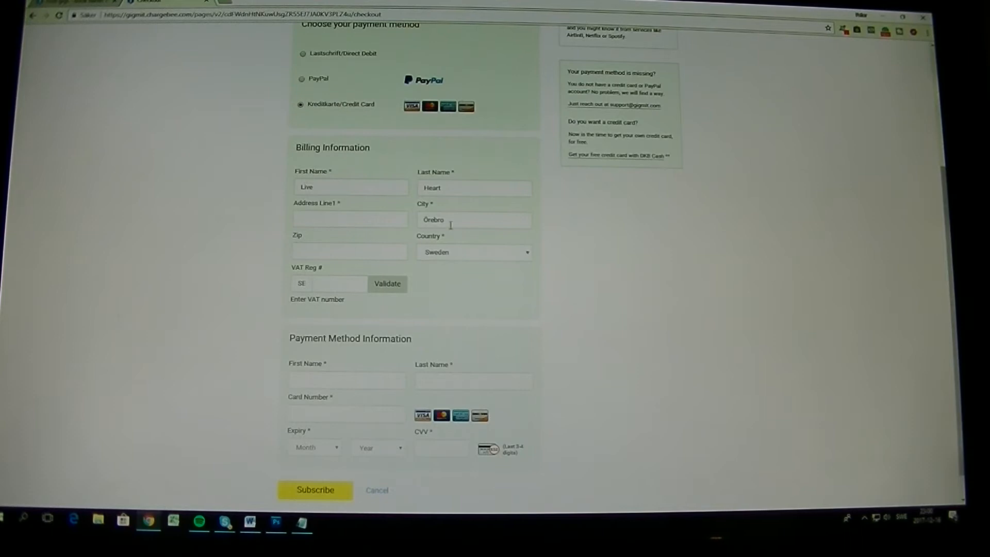
{"action": "mouse_move", "coordinate": [294, 299]}
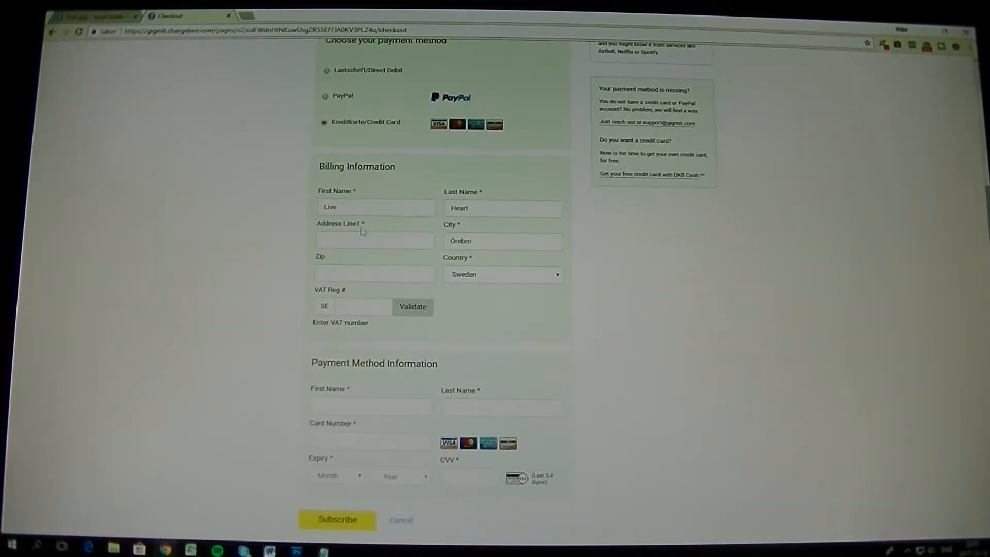
Choose PayPal as payment method and proceed to the PayPal sign-in page
{"action": "left_click", "coordinate": [325, 95]}
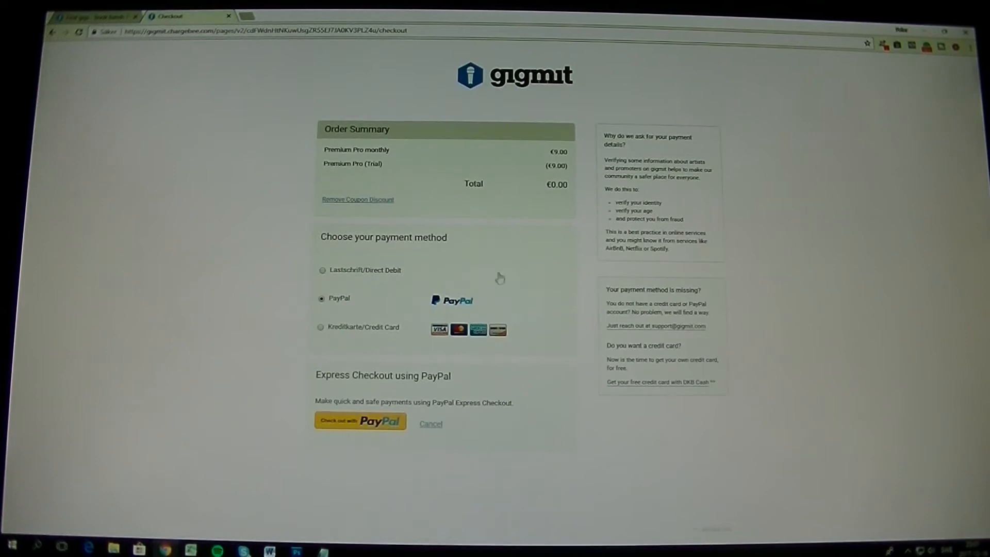
{"action": "mouse_move", "coordinate": [460, 272]}
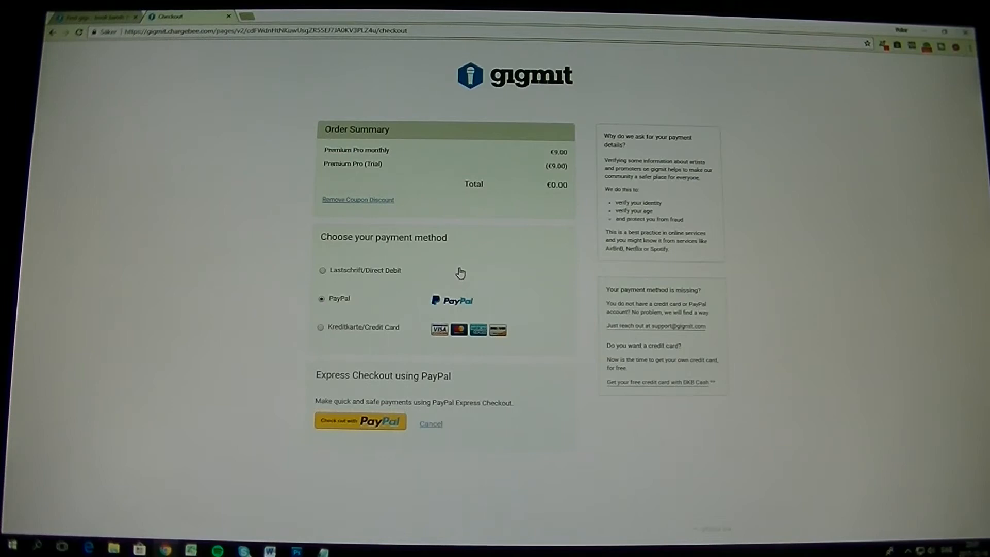
{"action": "mouse_move", "coordinate": [565, 351]}
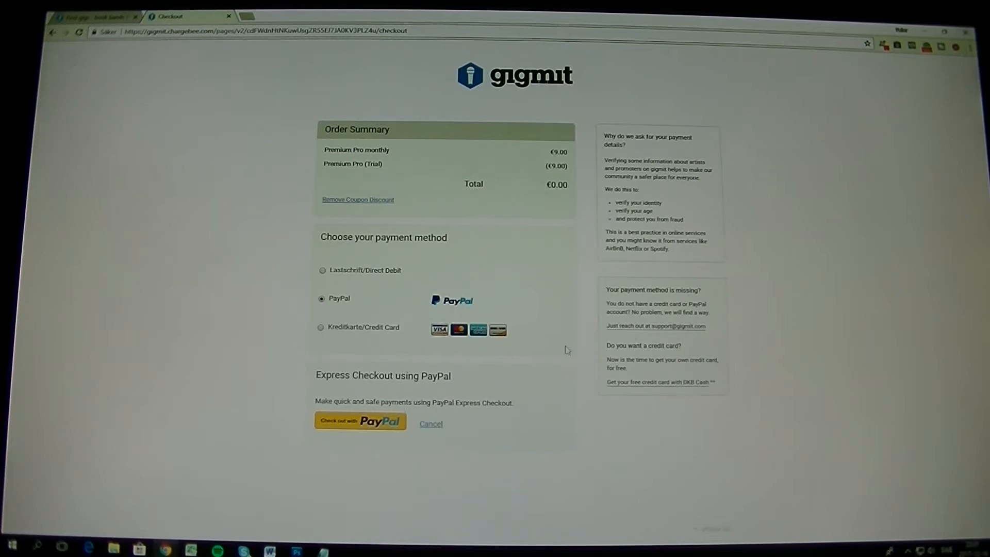
{"action": "mouse_move", "coordinate": [559, 386]}
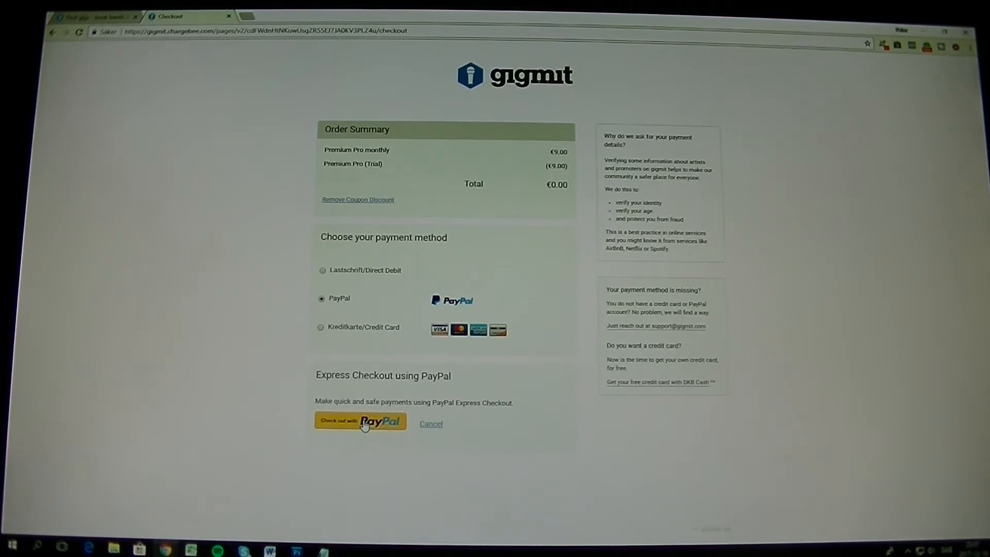
{"action": "left_click", "coordinate": [361, 421]}
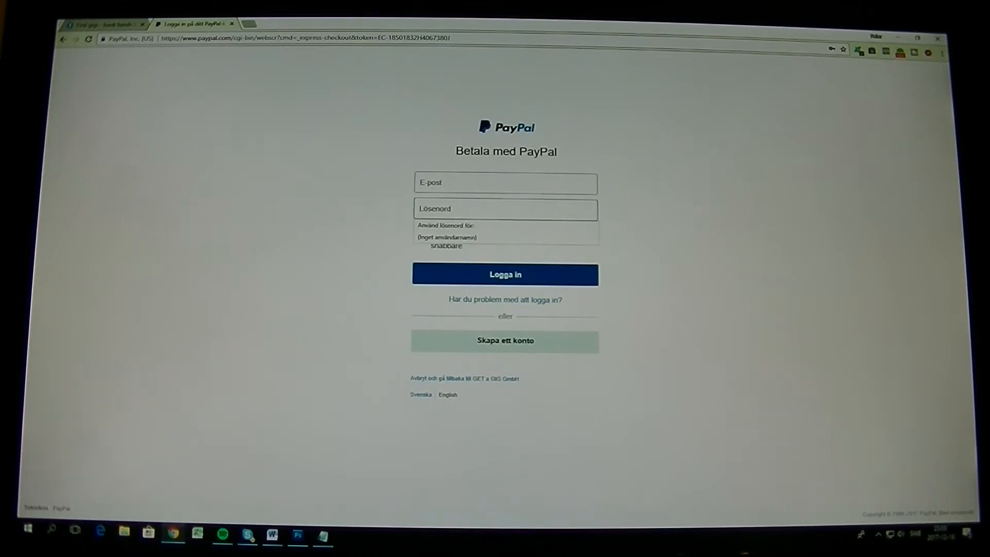
Sign in to PayPal with the account email and password to approve the trial payment
{"action": "left_click", "coordinate": [505, 209]}
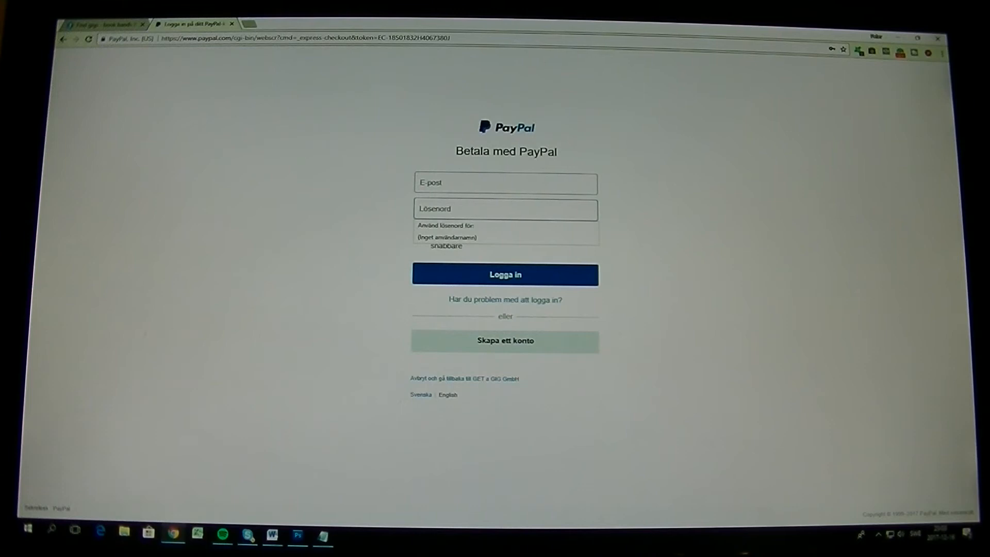
{"action": "left_click", "coordinate": [505, 209]}
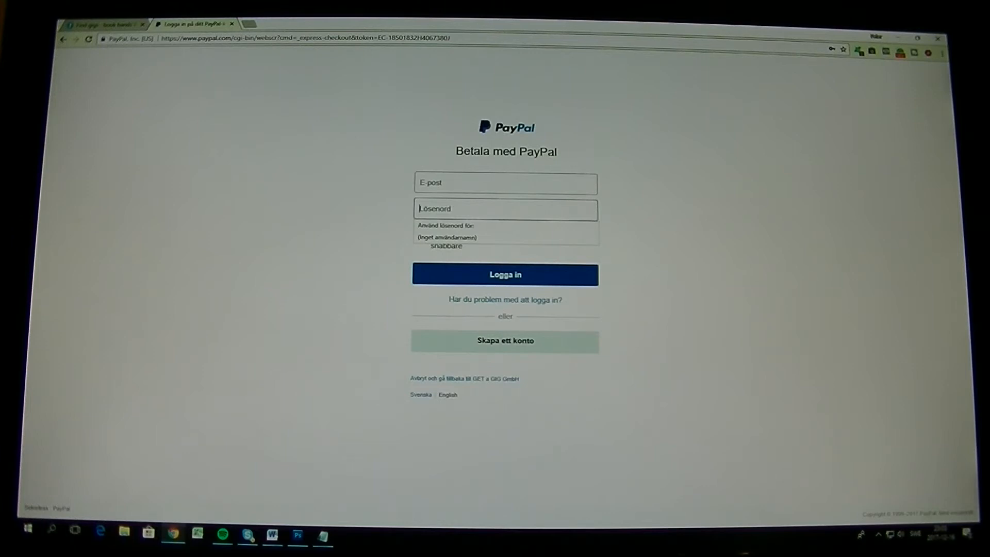
{"action": "left_click", "coordinate": [504, 274]}
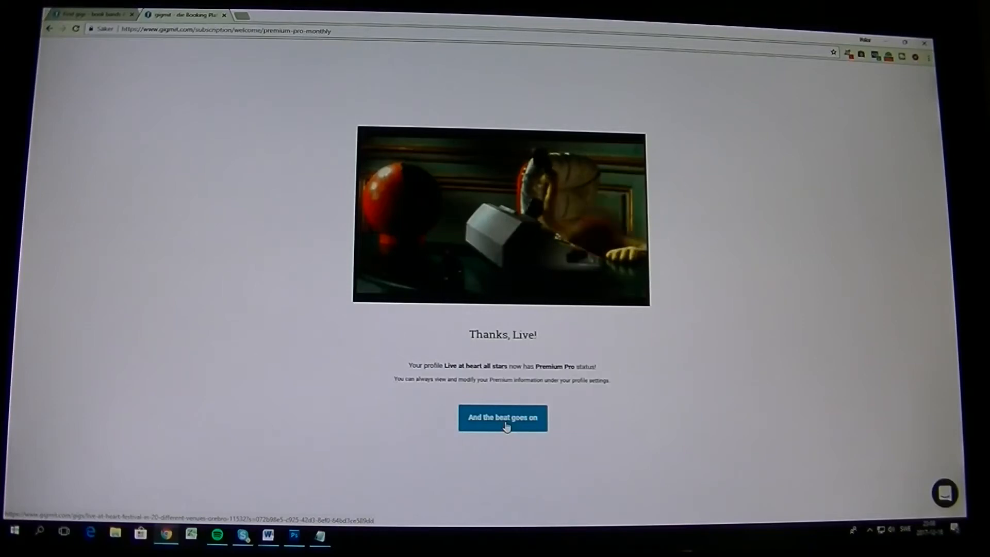
Continue from the thank-you page back to the Live at Heart gig listing
{"action": "left_click", "coordinate": [502, 418]}
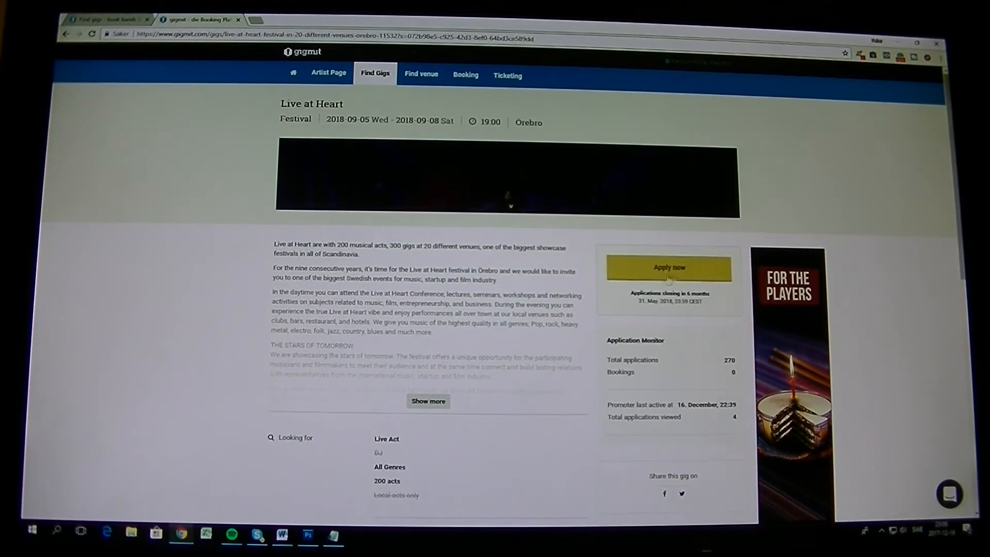
{"action": "mouse_move", "coordinate": [668, 267]}
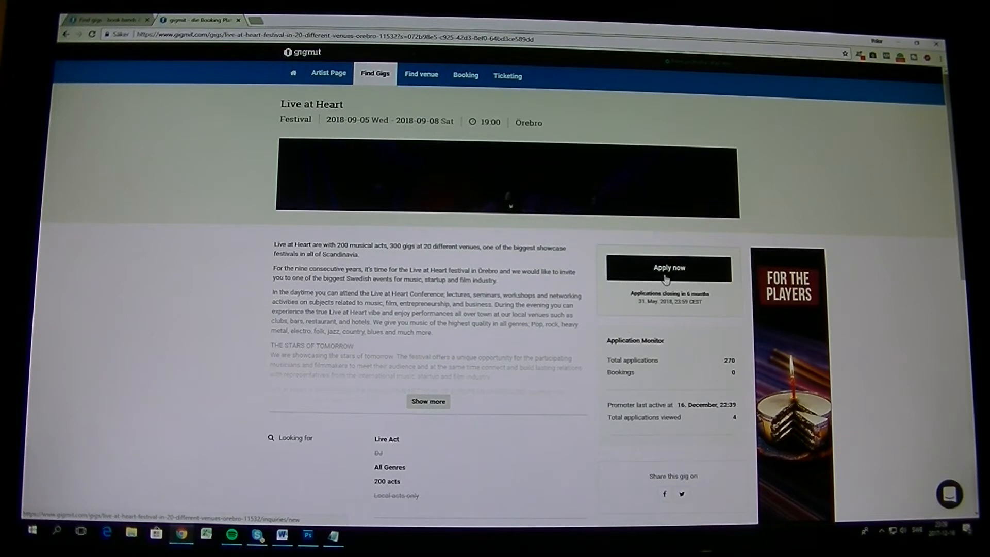
{"action": "mouse_move", "coordinate": [837, 211]}
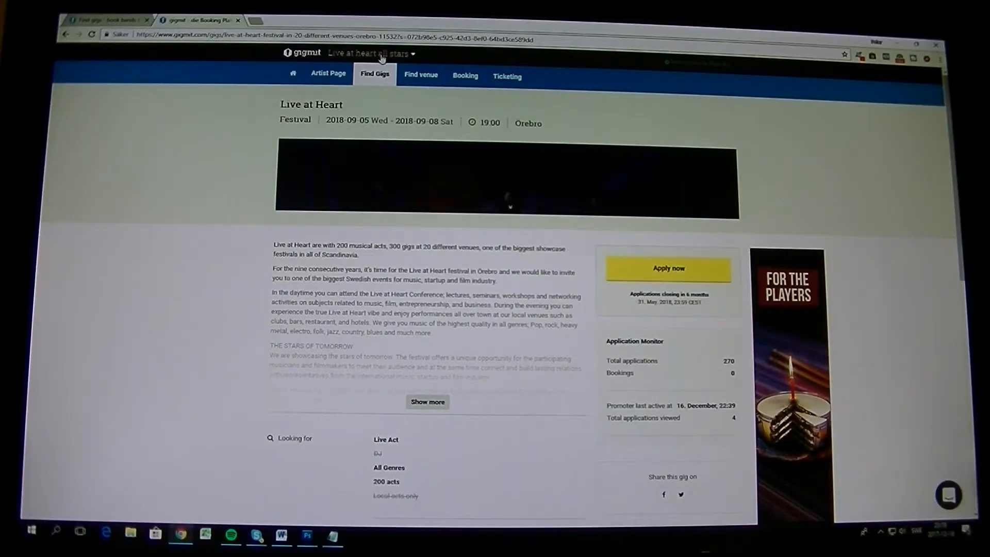
Reveal the Live at heart all stars account menu with Profile Settings and Manage Premium Subscription
{"action": "left_click", "coordinate": [371, 52]}
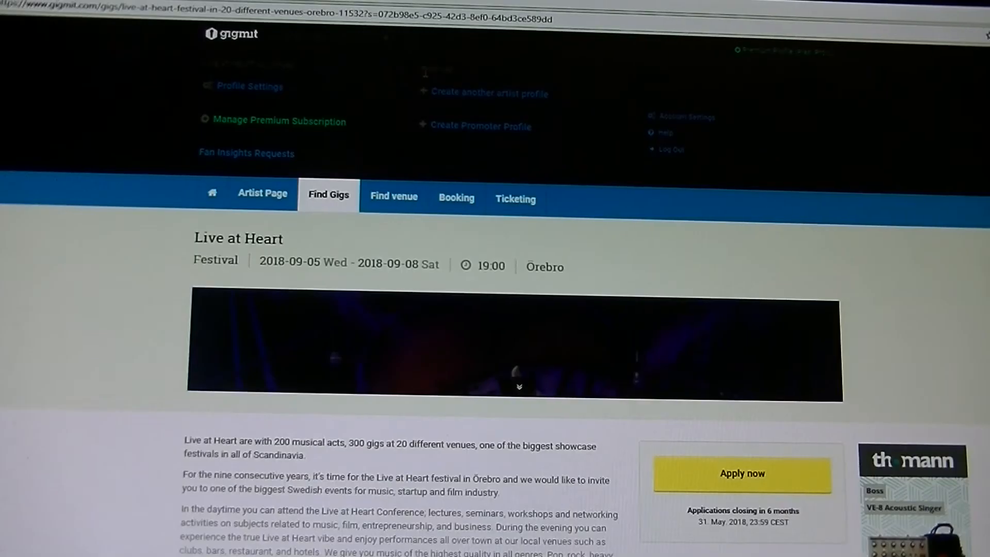
{"action": "mouse_move", "coordinate": [297, 126]}
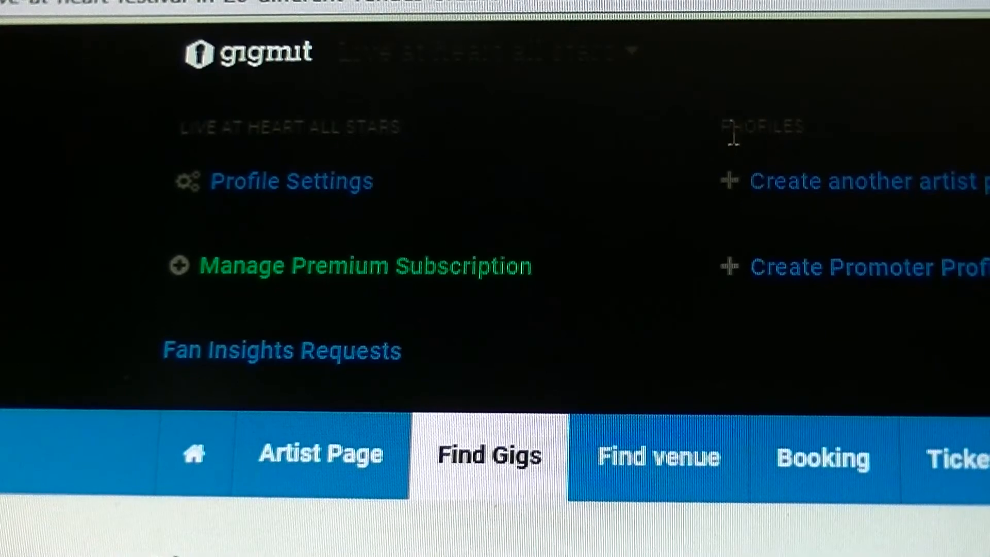
{"action": "scroll", "scroll_direction": "down", "scroll_amount": 3}
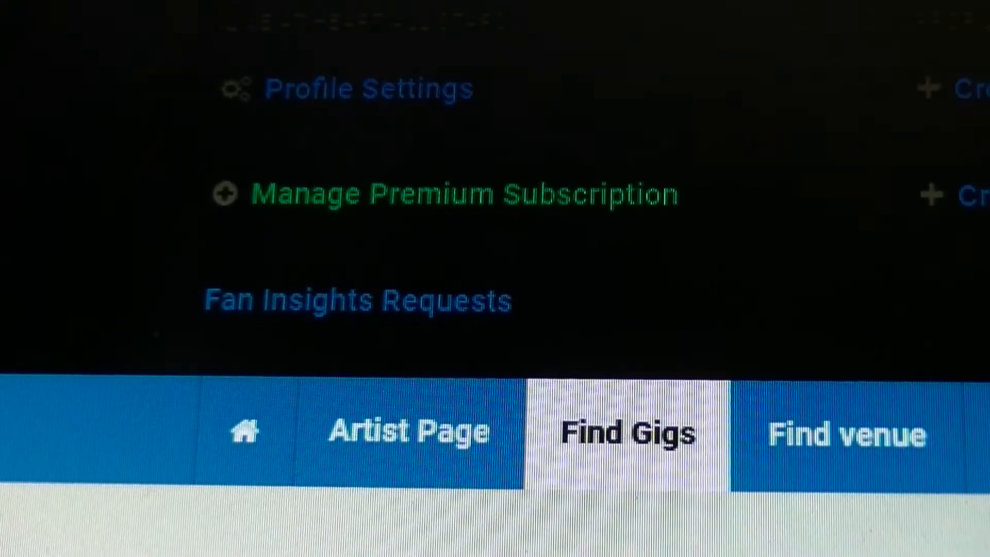
{"action": "mouse_move", "coordinate": [482, 218]}
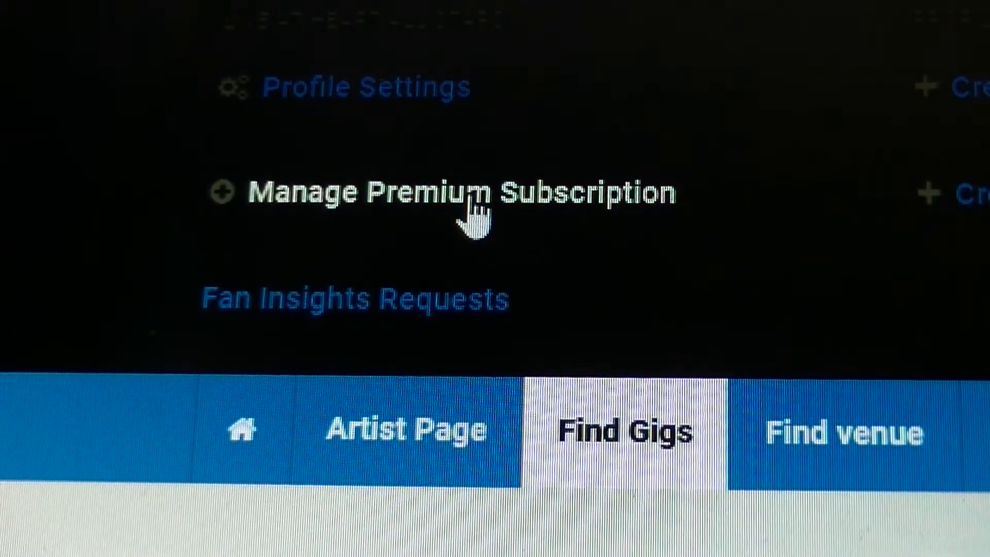
Go to the Premium subscription page showing Premium Pro active since 16 Dec 2017, billed monthly
{"action": "left_click", "coordinate": [448, 192]}
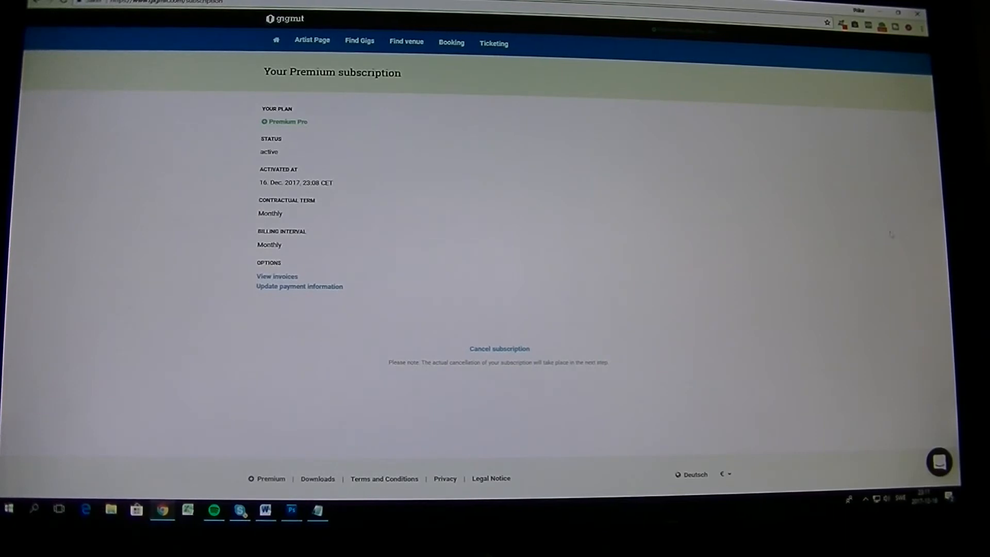
{"action": "mouse_move", "coordinate": [344, 211]}
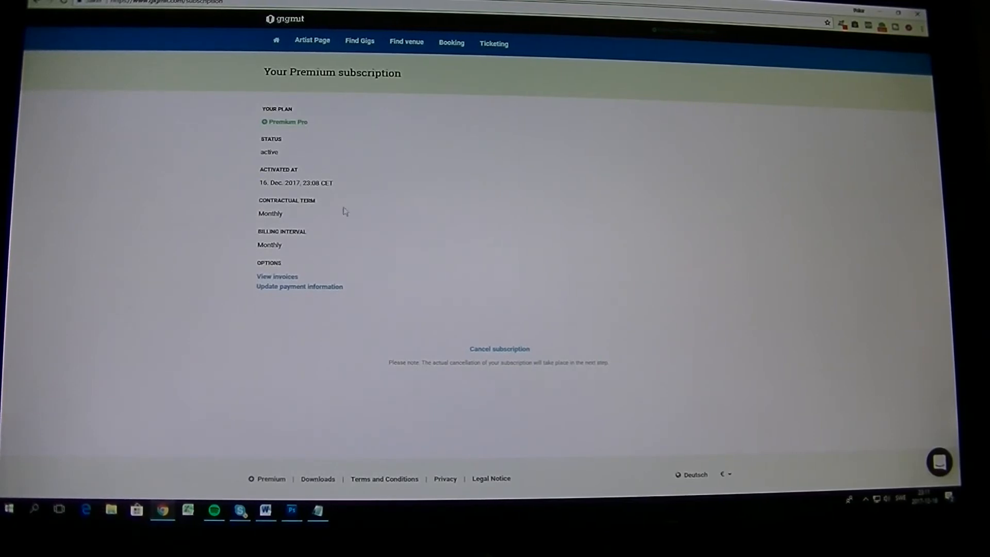
{"action": "mouse_move", "coordinate": [373, 163]}
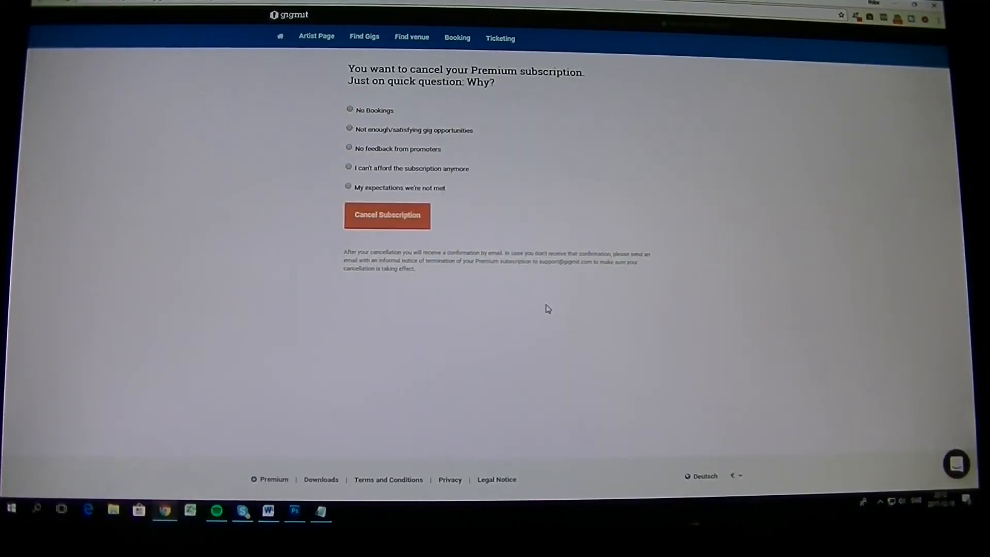
{"action": "mouse_move", "coordinate": [536, 310]}
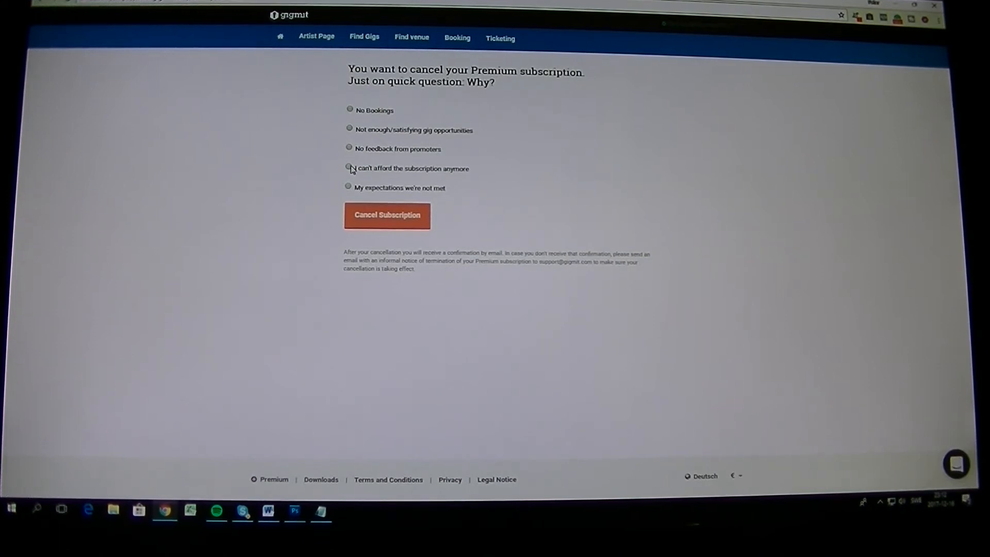
Cancel the subscription giving 'I can't afford the subscription anymore' as the reason
{"action": "left_click", "coordinate": [347, 168]}
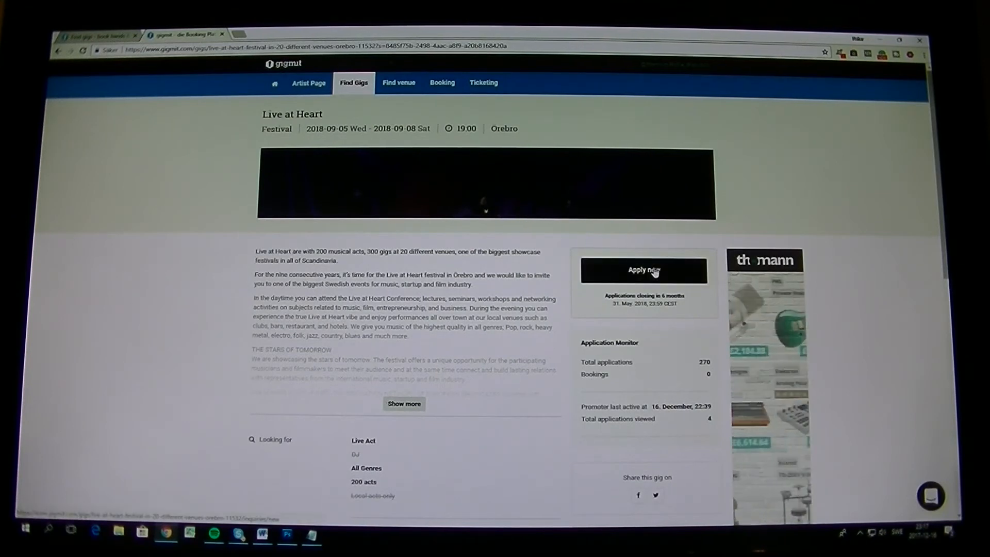
Begin the Live at Heart application, reaching the 'Just one more thing' address form
{"action": "left_click", "coordinate": [642, 269]}
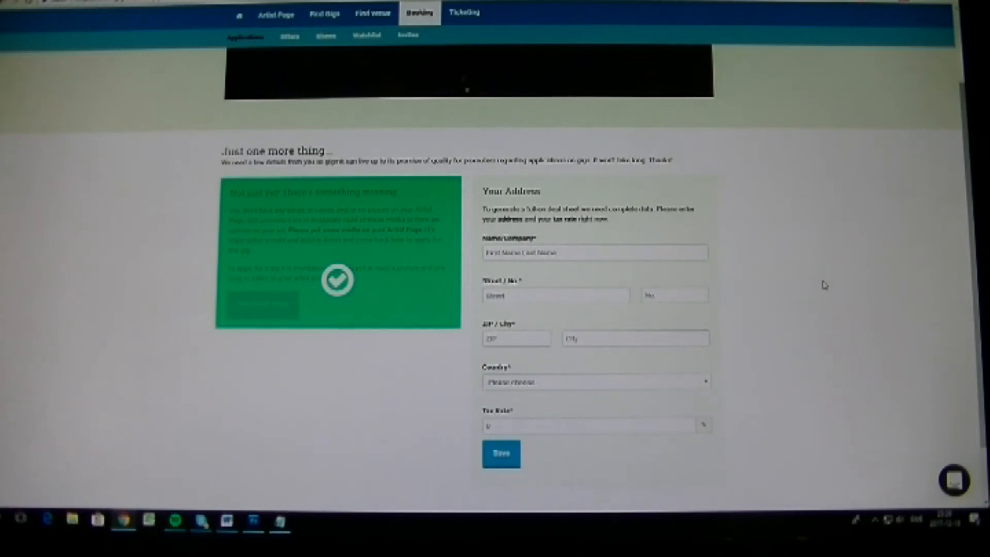
{"action": "mouse_move", "coordinate": [800, 280]}
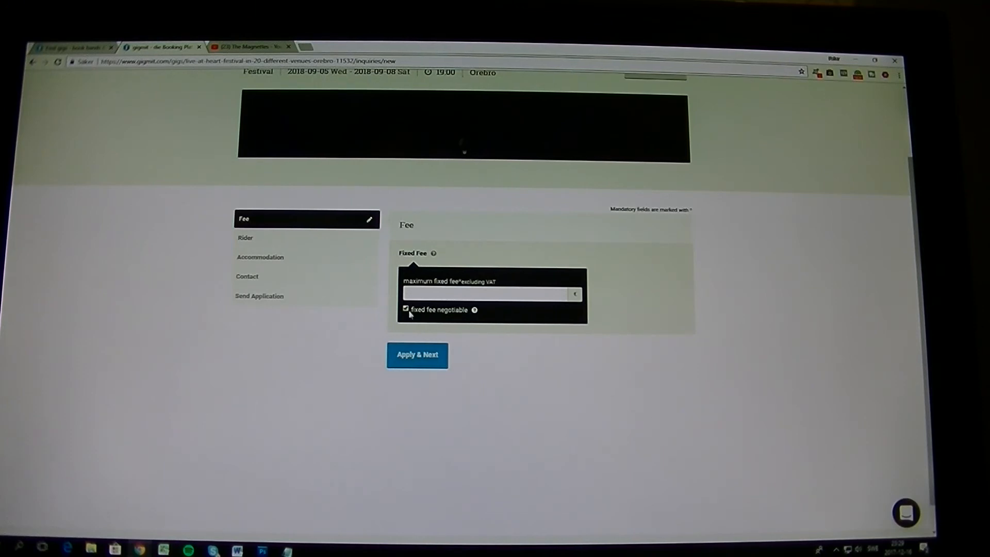
{"action": "mouse_move", "coordinate": [407, 317]}
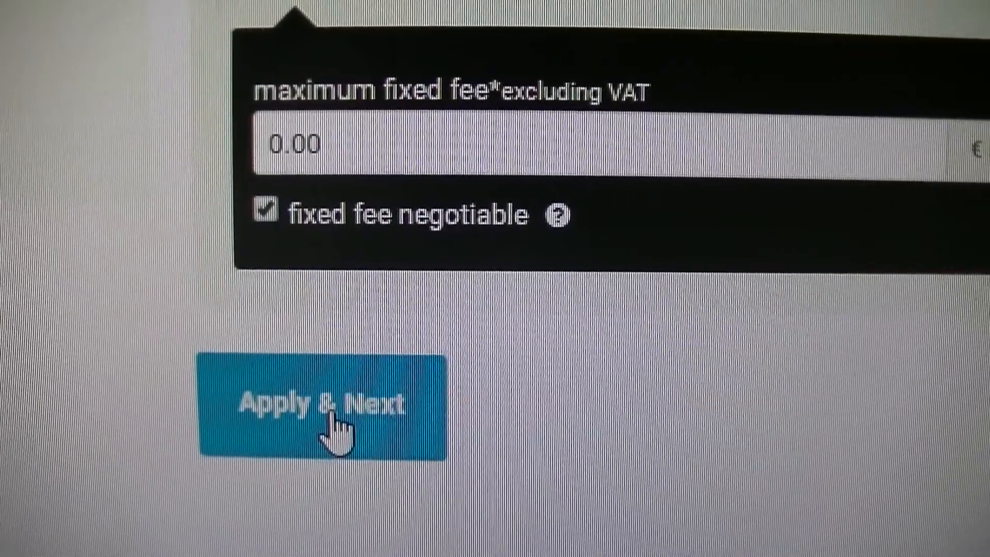
Submit the Fee step with a negotiable maximum fixed fee of 0.00 € and move to Rider
{"action": "left_click", "coordinate": [322, 403]}
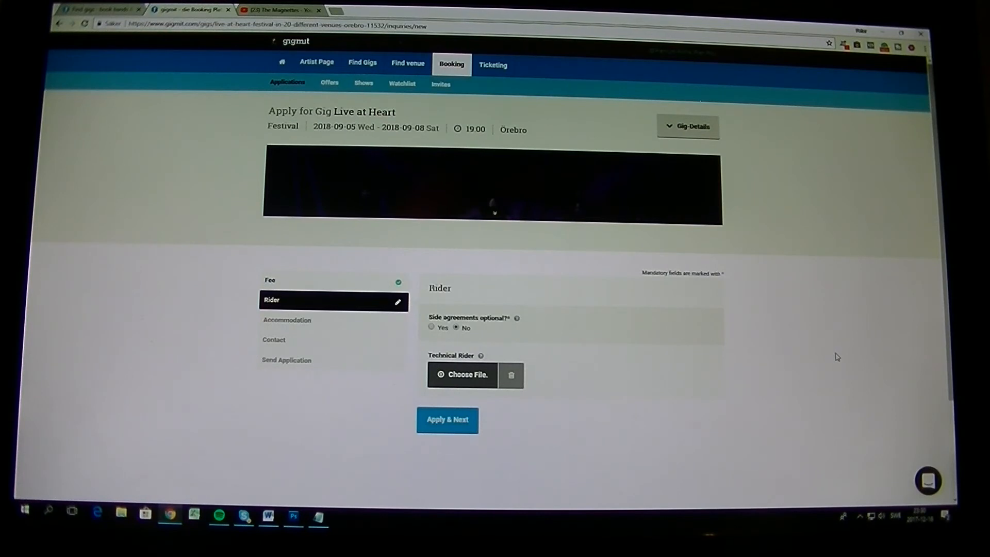
{"action": "mouse_move", "coordinate": [590, 415]}
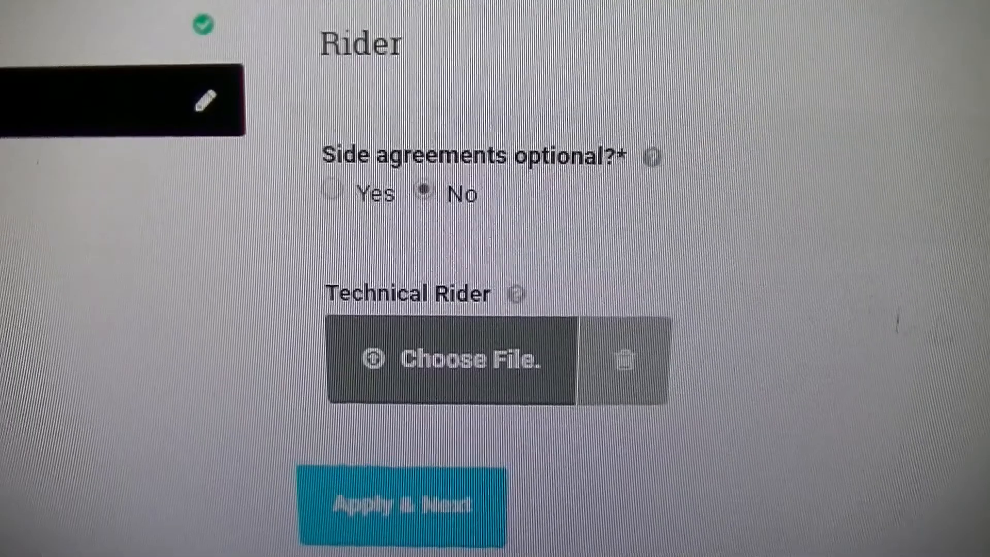
{"action": "mouse_move", "coordinate": [449, 190]}
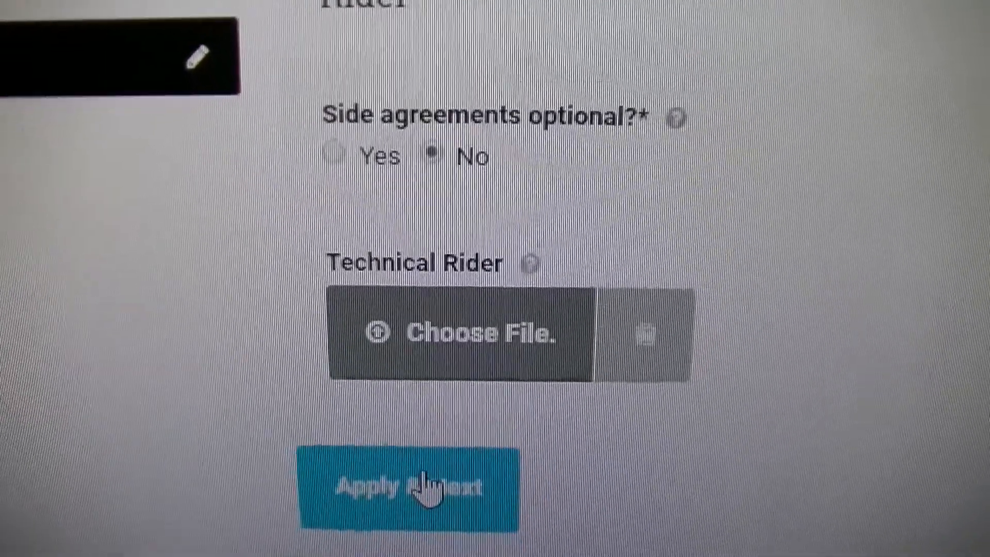
Submit the Rider step with side agreements No and no technical rider, moving to Accommodation
{"action": "left_click", "coordinate": [407, 489]}
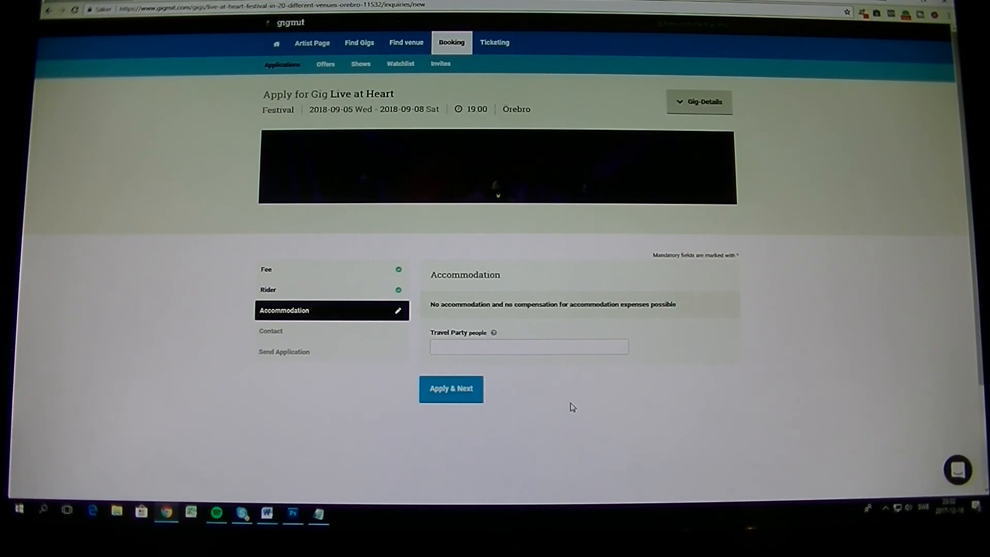
{"action": "mouse_move", "coordinate": [567, 406]}
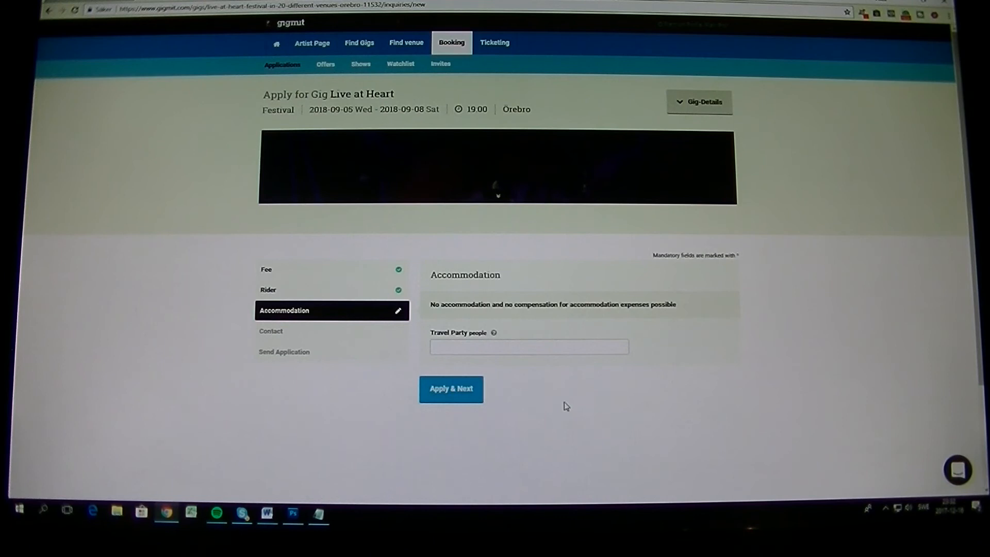
Enter the travel party size and apply it to move on to the Contact step
{"action": "left_click", "coordinate": [528, 346]}
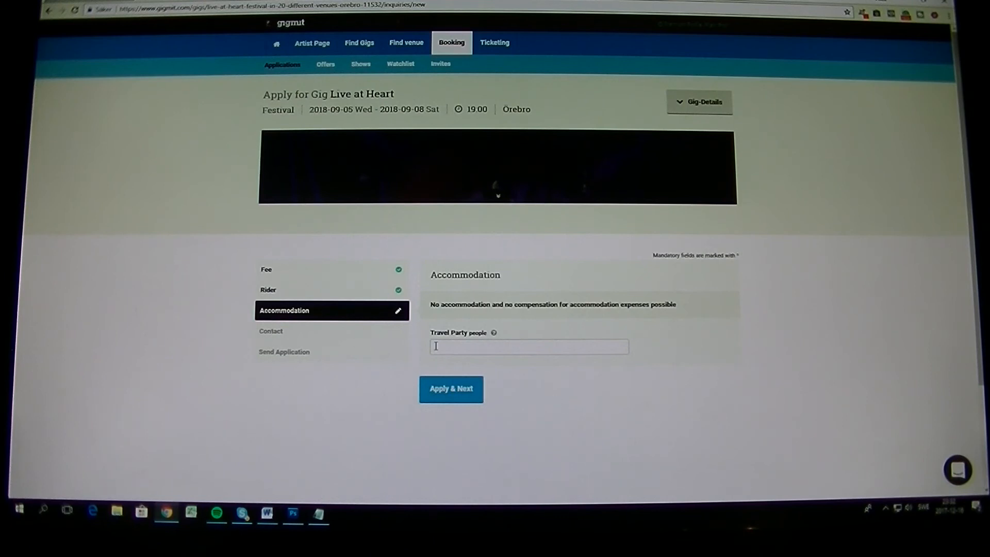
{"action": "left_click", "coordinate": [451, 388]}
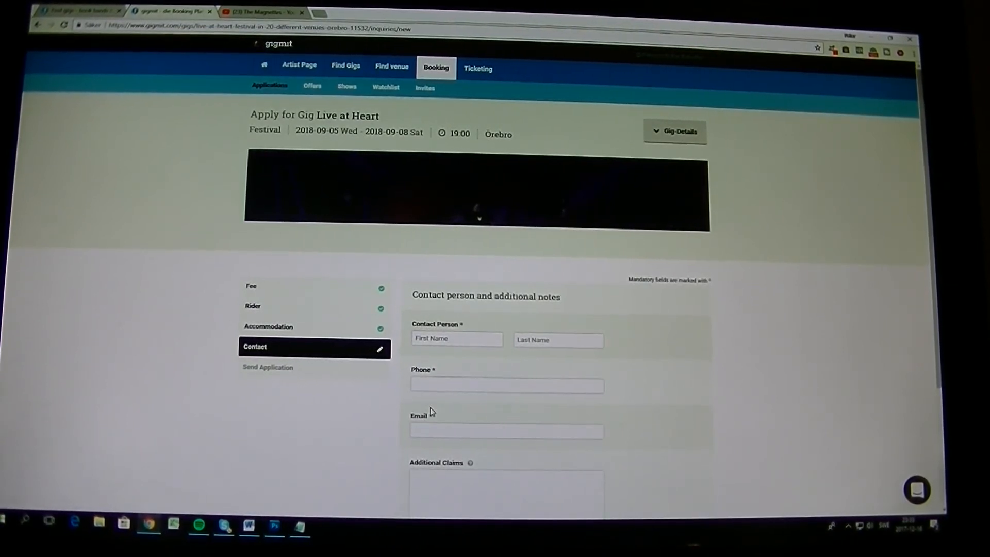
{"action": "scroll", "scroll_direction": "down", "scroll_amount": 3}
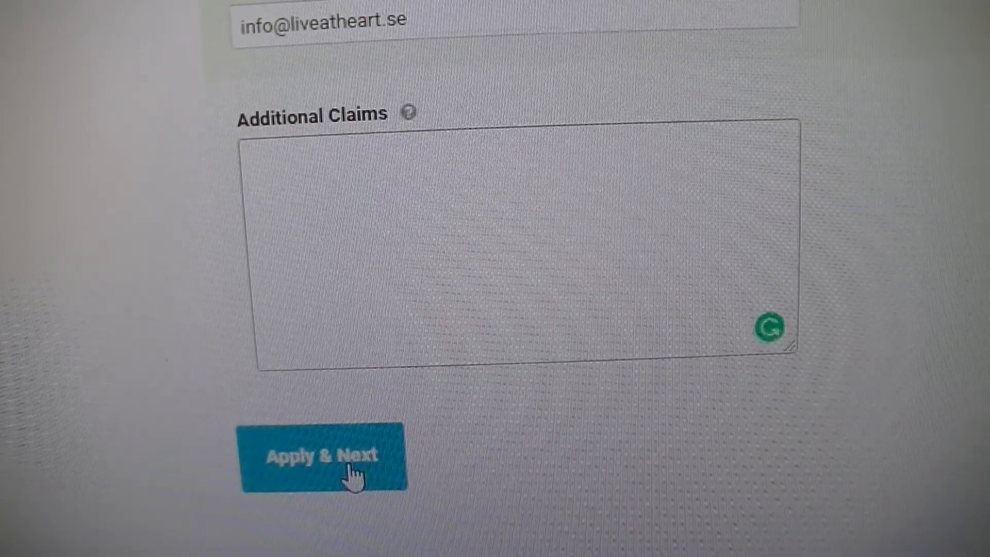
{"action": "left_click", "coordinate": [320, 455]}
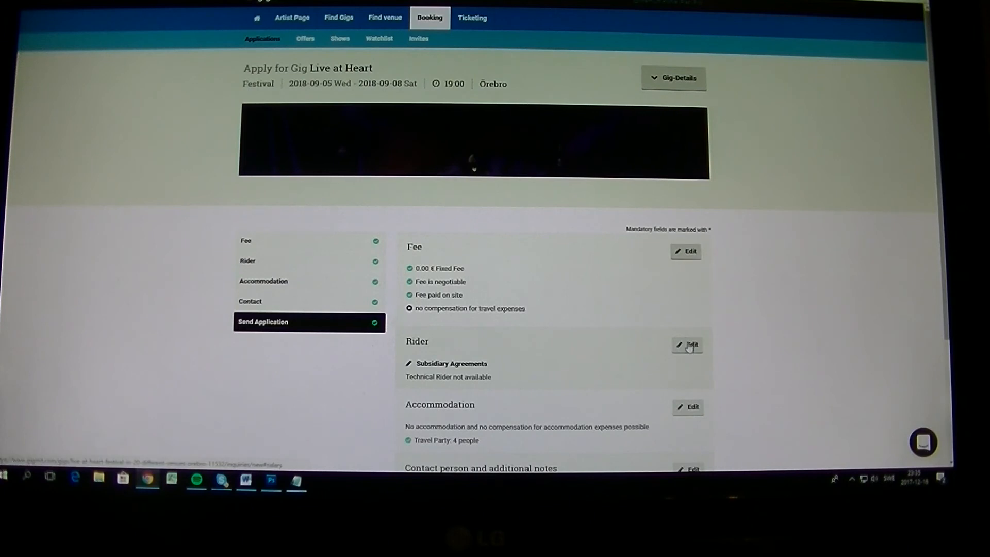
Review the summary and send the completed application to Live at Heart
{"action": "scroll", "scroll_direction": "down", "scroll_amount": 3}
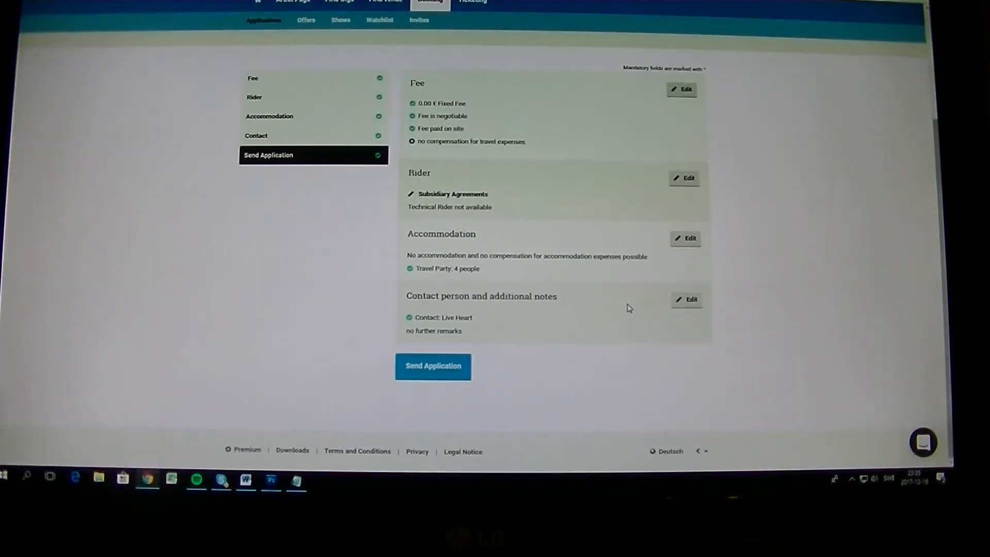
{"action": "mouse_move", "coordinate": [523, 237]}
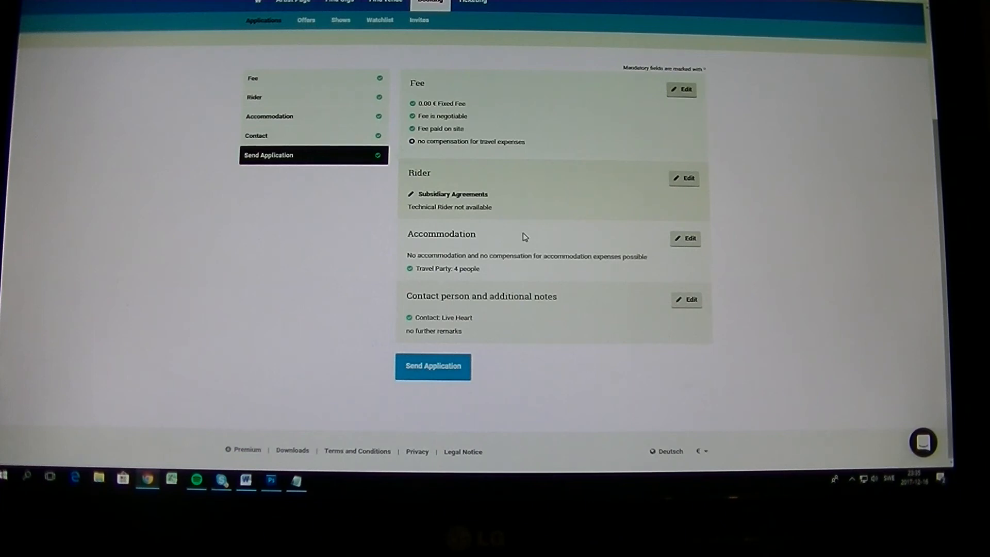
{"action": "mouse_move", "coordinate": [433, 366]}
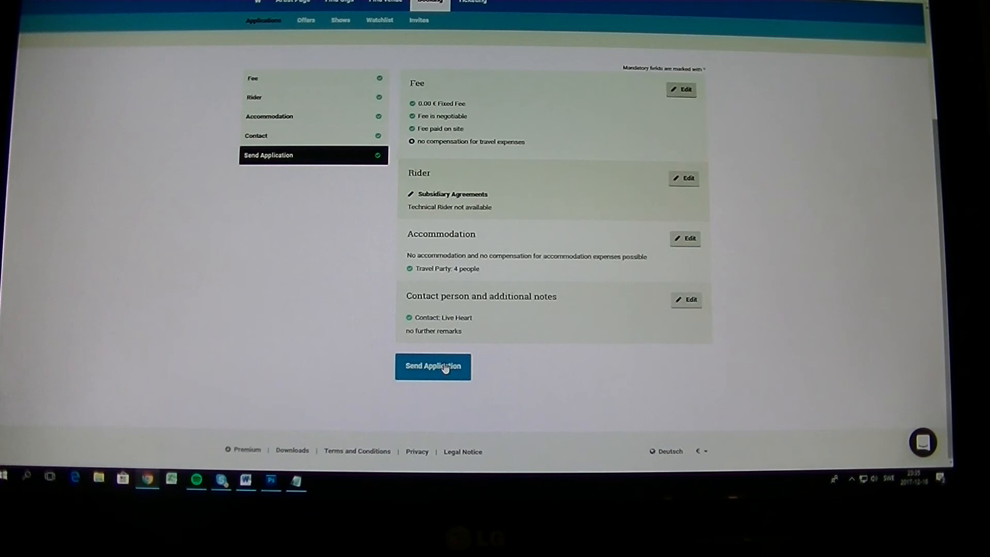
{"action": "left_click", "coordinate": [432, 366]}
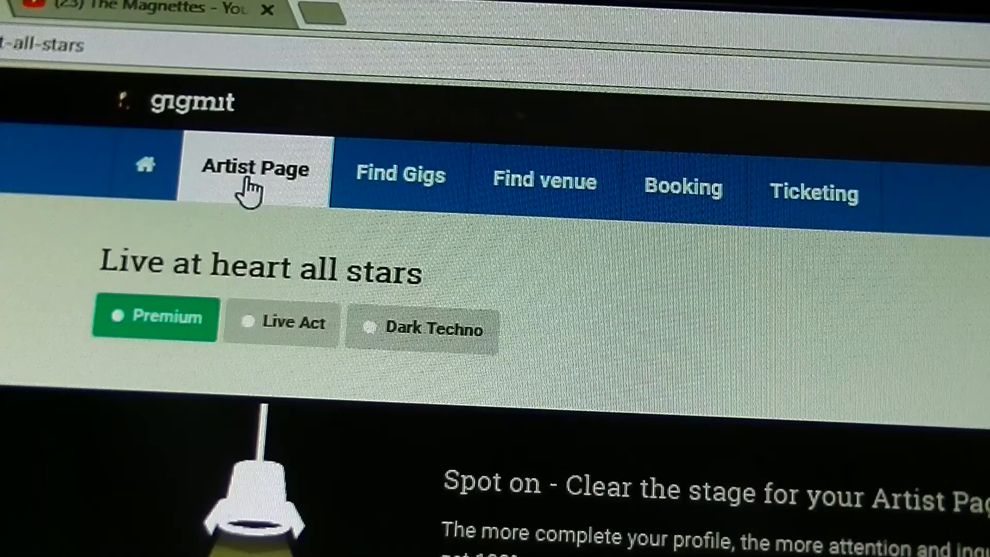
{"action": "mouse_move", "coordinate": [712, 341]}
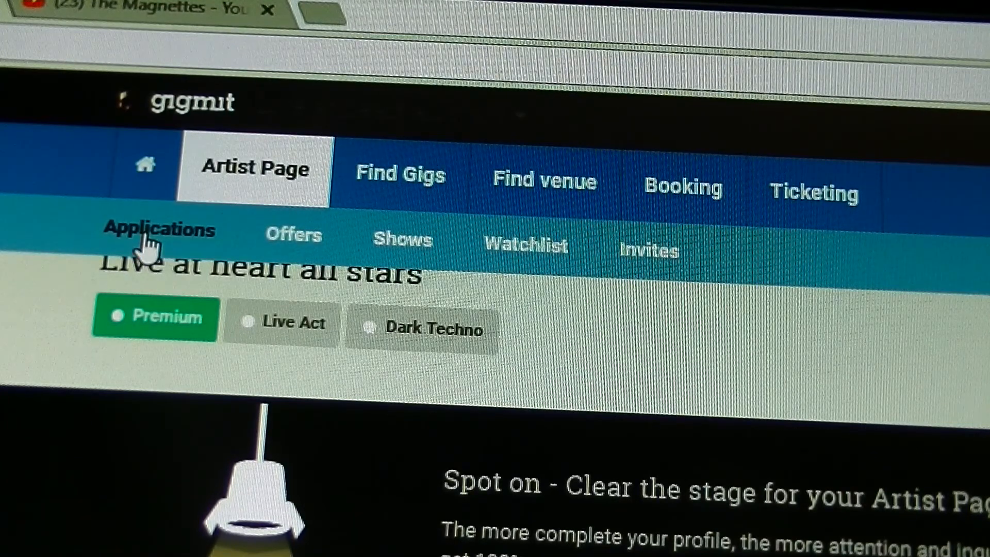
Show the submitted applications list under Booking > Applications
{"action": "left_click", "coordinate": [159, 230]}
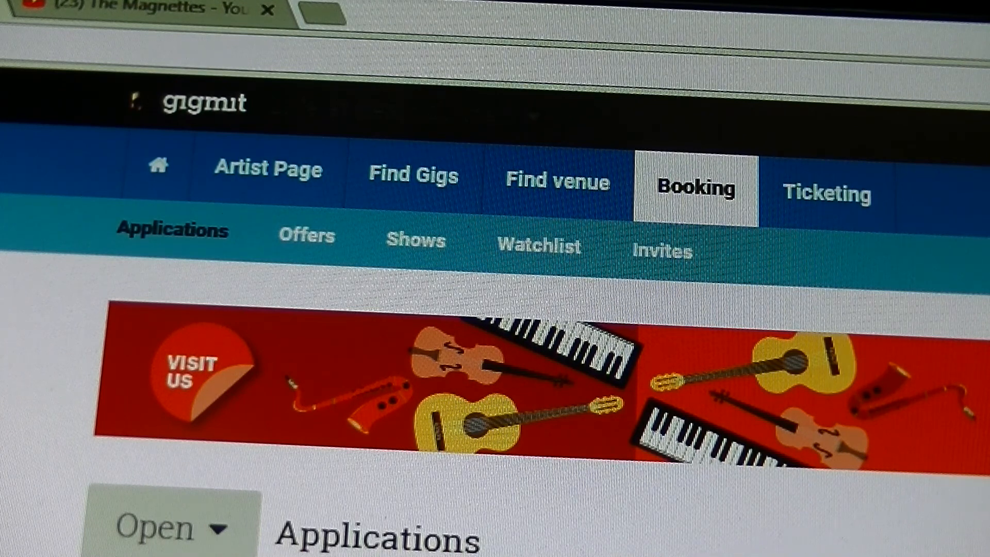
{"action": "mouse_move", "coordinate": [308, 253]}
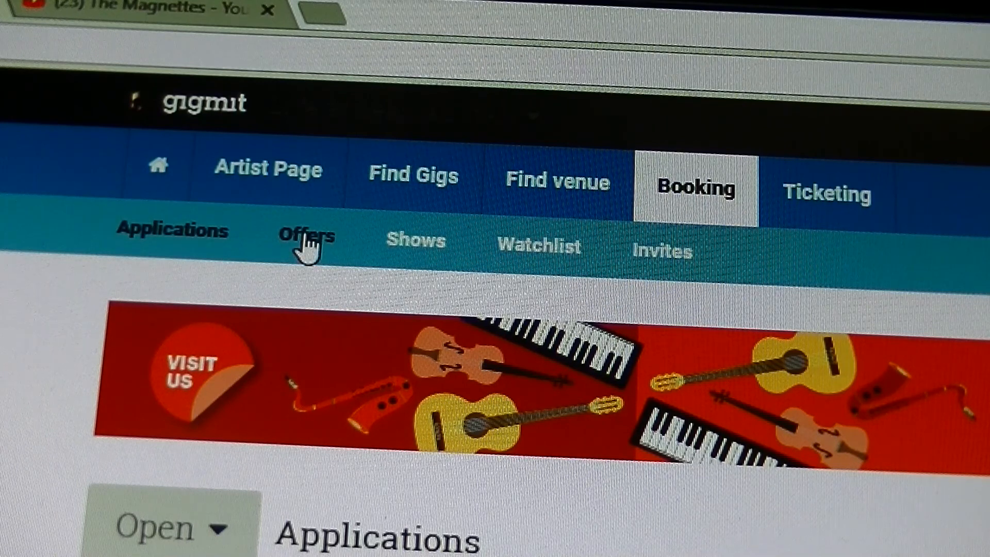
{"action": "mouse_move", "coordinate": [556, 265]}
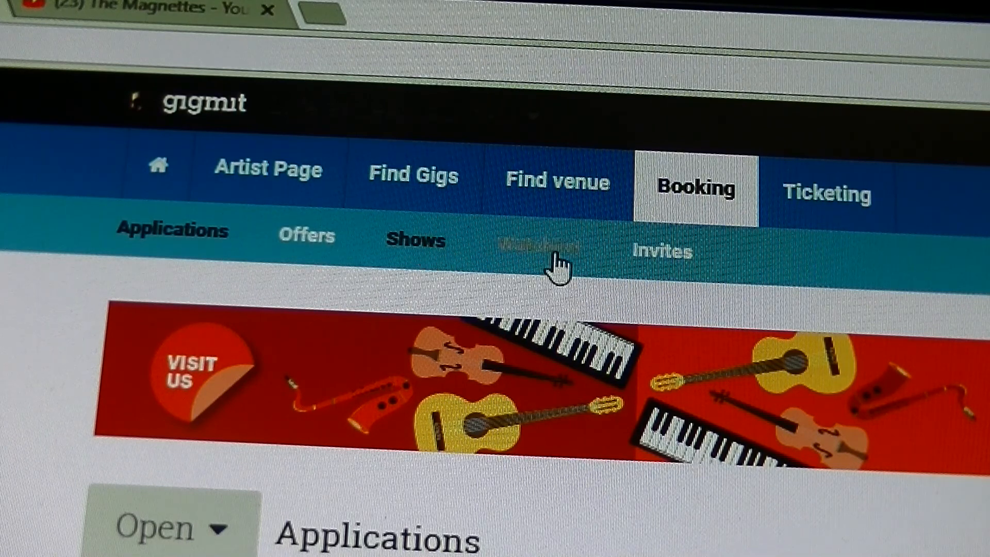
{"action": "mouse_move", "coordinate": [865, 303]}
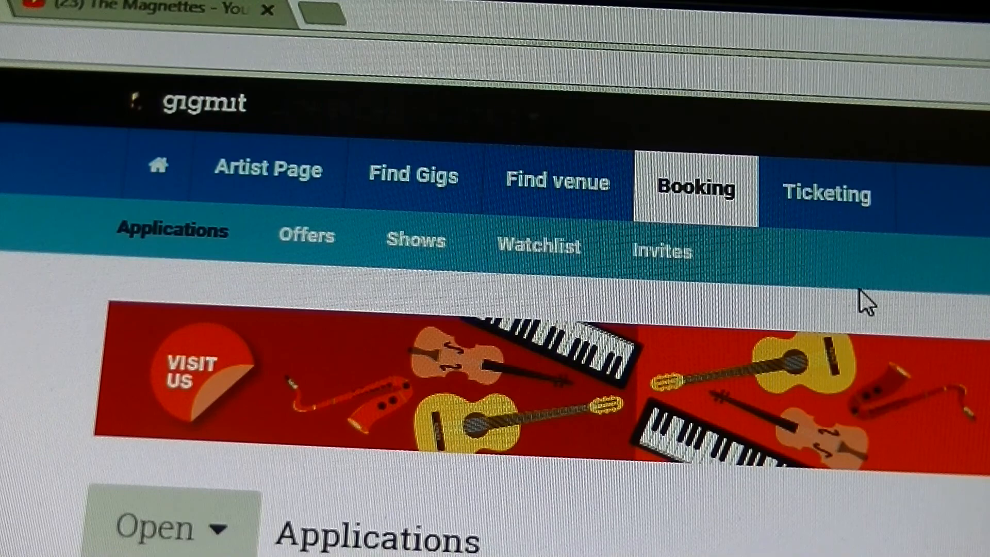